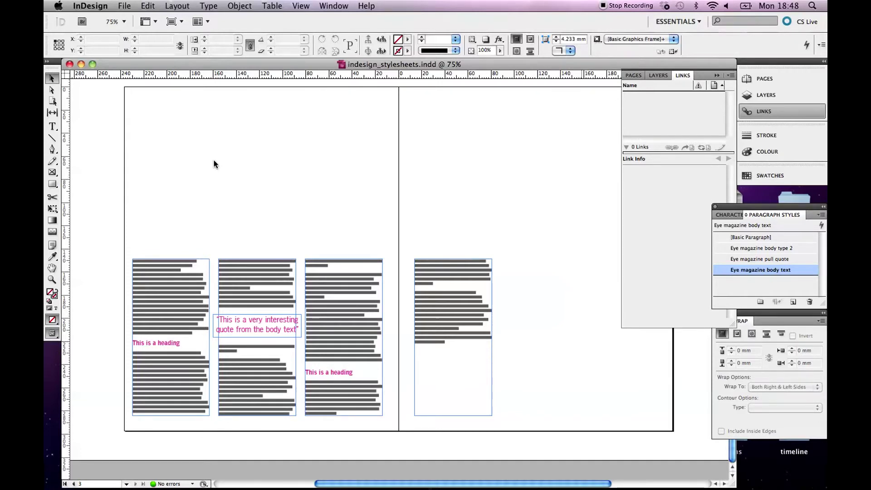
Turn on margin and column guides and zoom out to 50% to see the cover page.
left_click(300, 6)
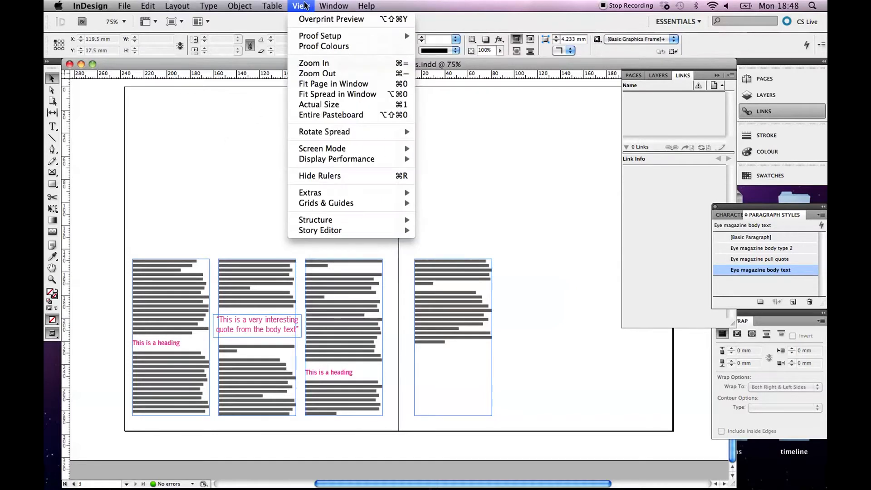
mouse_move(319, 175)
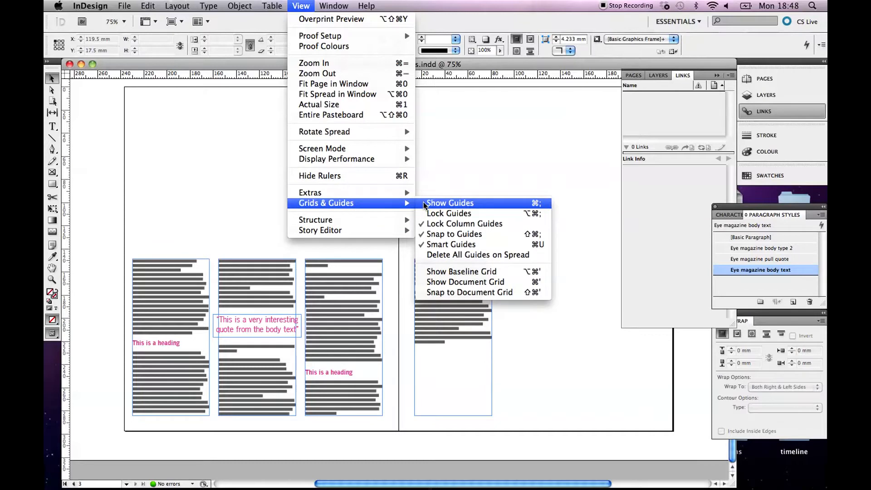
left_click(450, 203)
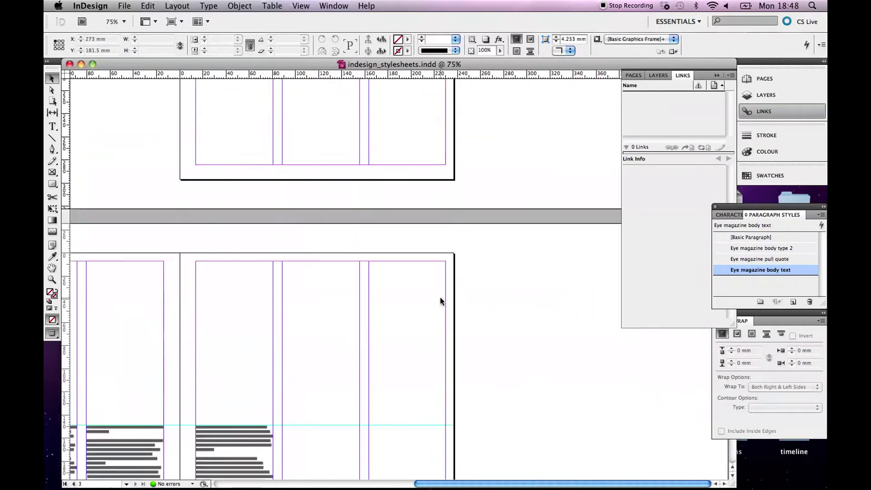
left_click(123, 21)
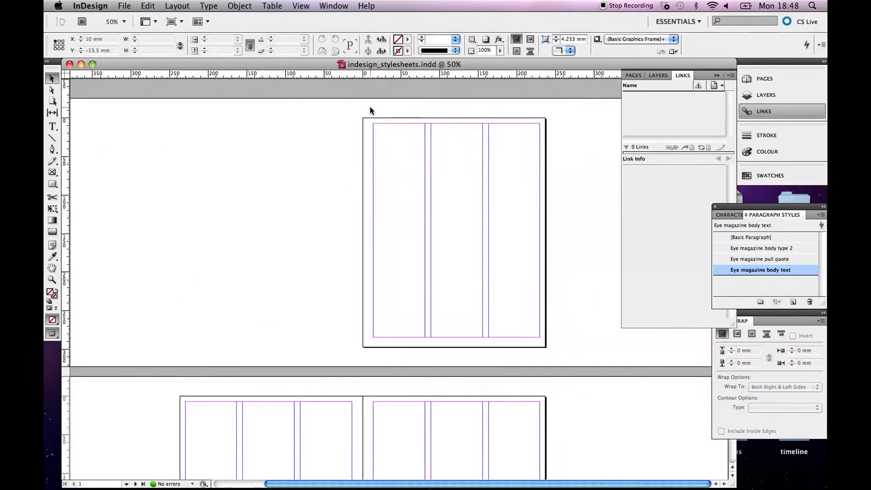
mouse_move(337, 151)
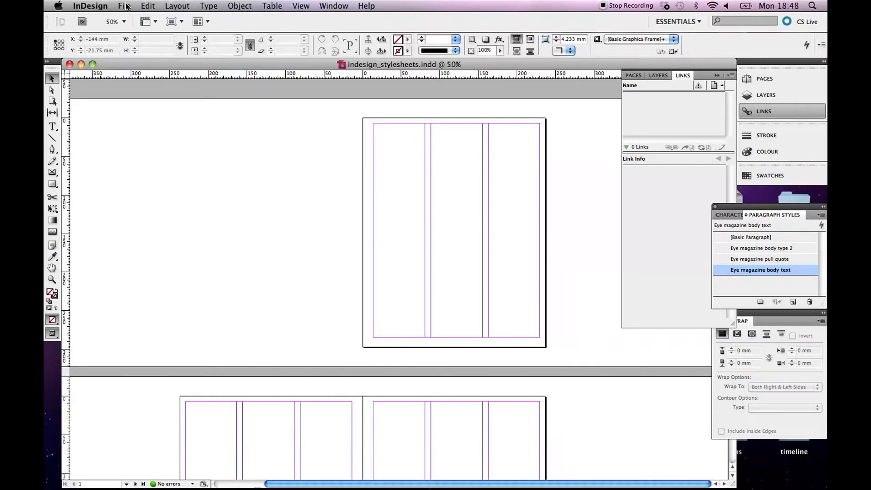
Place Chanel_perfume.tif onto the cover page, scaled to fill the page.
left_click(124, 5)
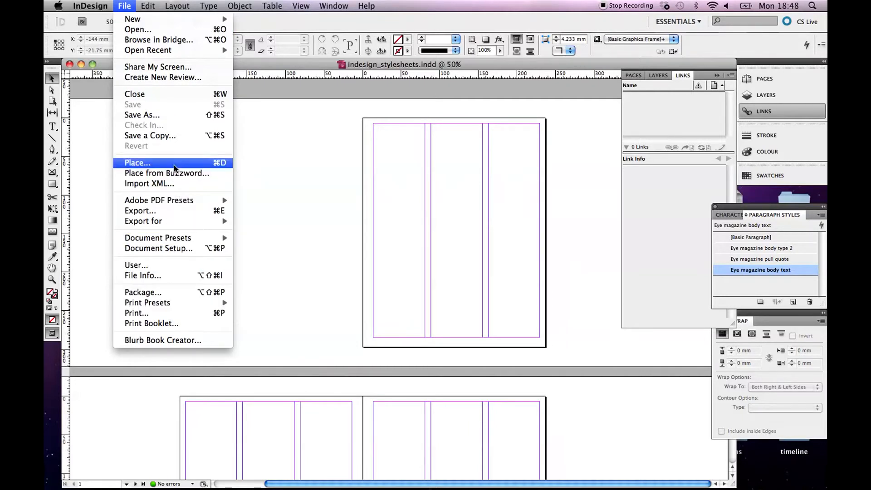
left_click(137, 162)
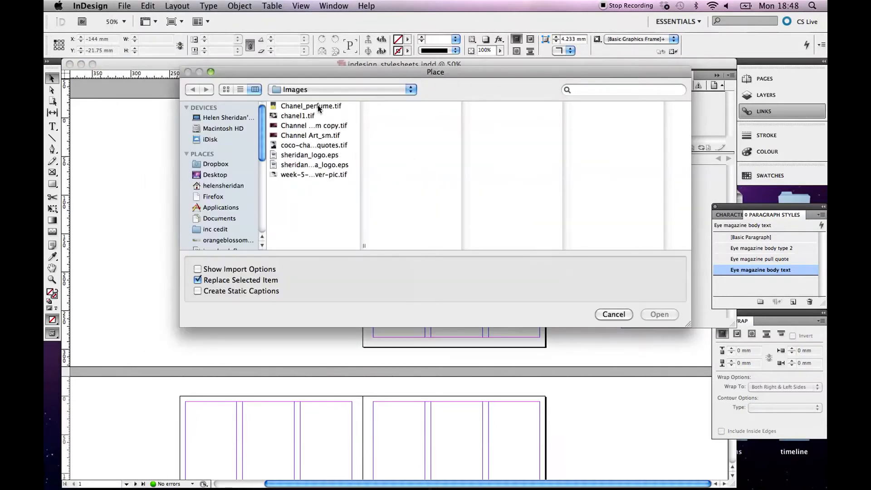
left_click(658, 313)
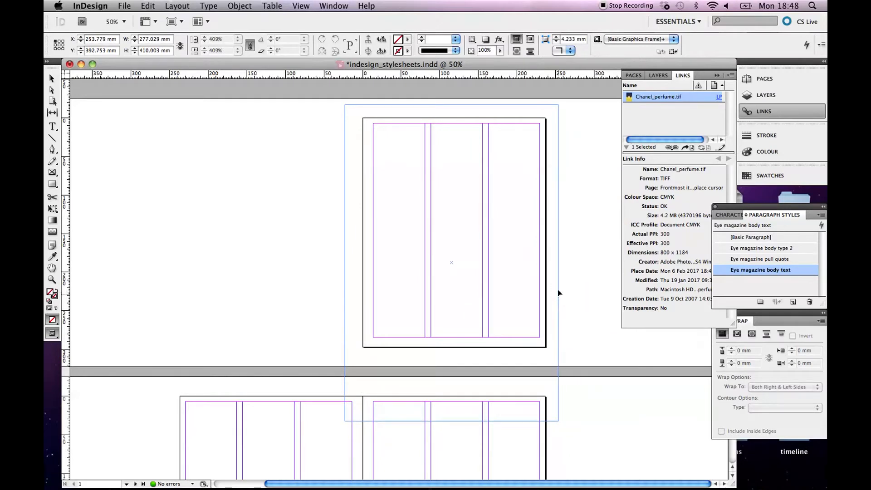
left_click(450, 262)
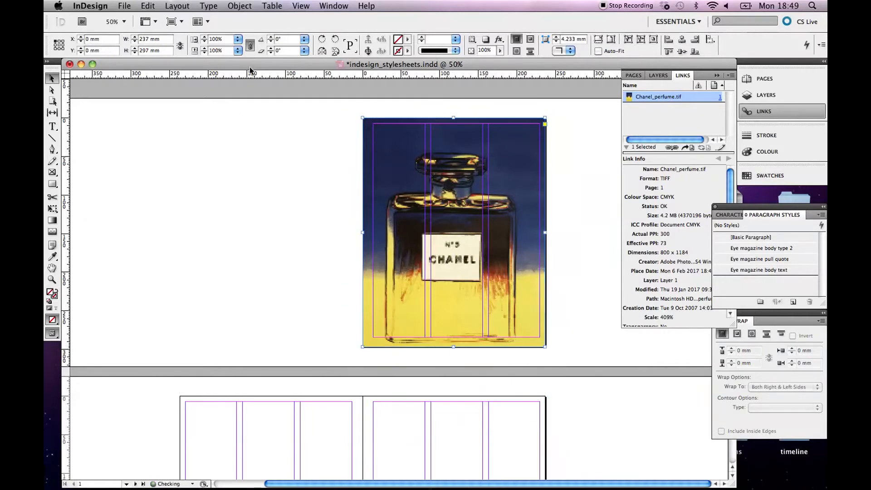
mouse_move(51, 91)
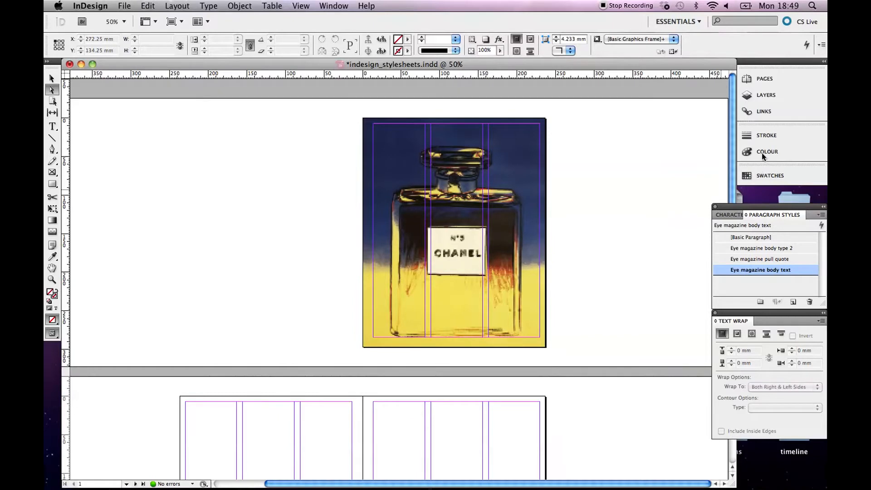
Check Chanel_perfume.tif's Link Info (TIFF, CMYK, 73 effective ppi) and deselect the image.
left_click(763, 111)
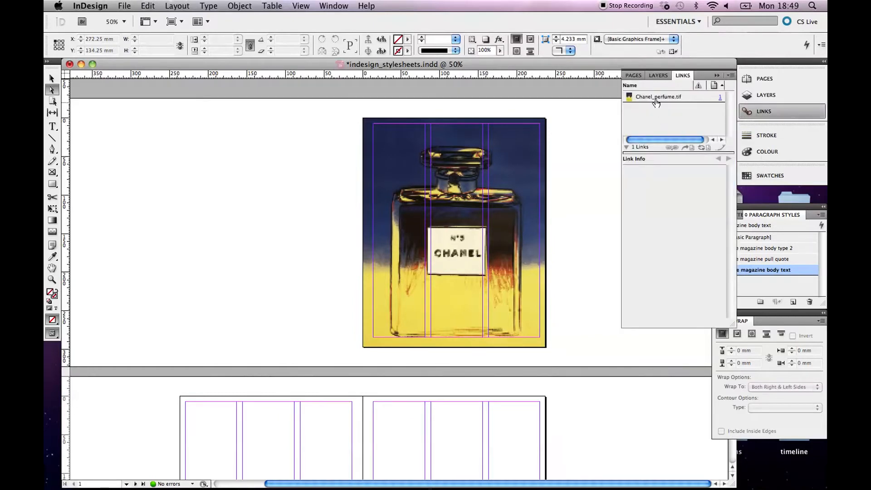
mouse_move(658, 97)
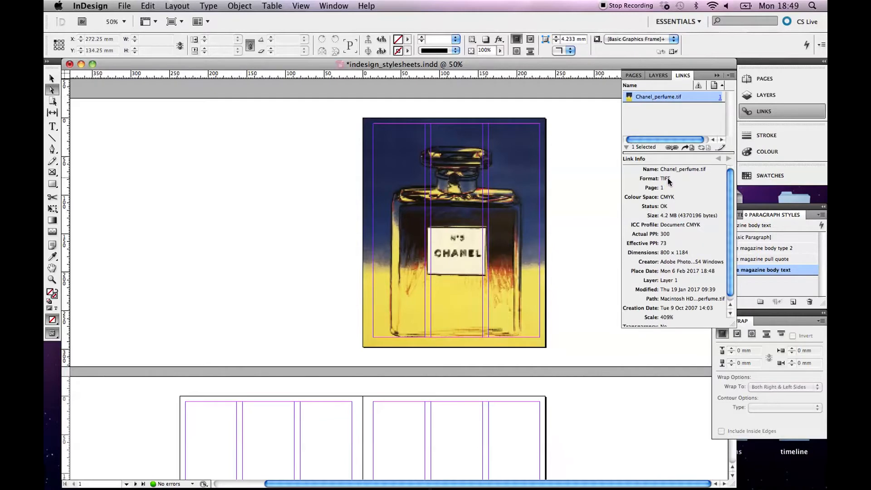
mouse_move(682, 215)
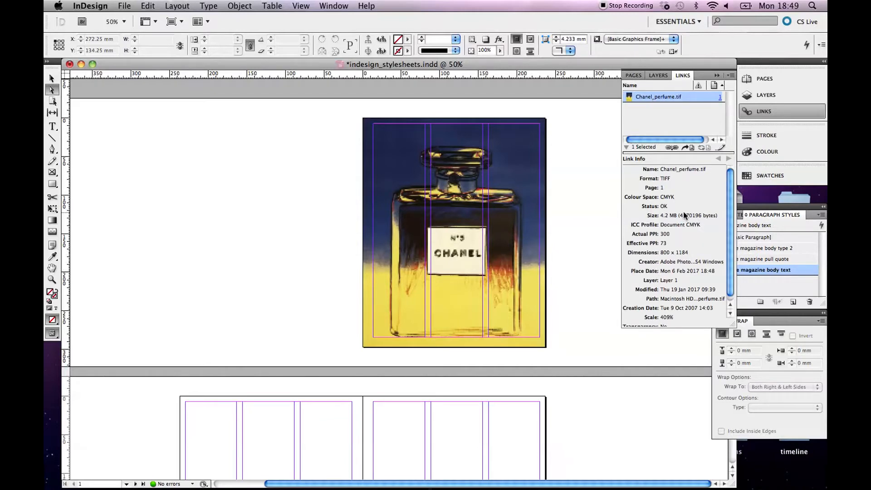
mouse_move(672, 198)
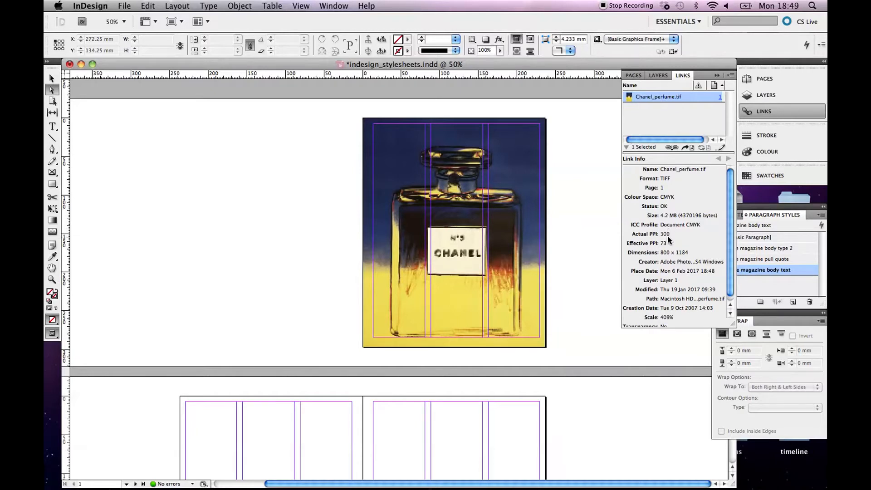
scroll("down", 3)
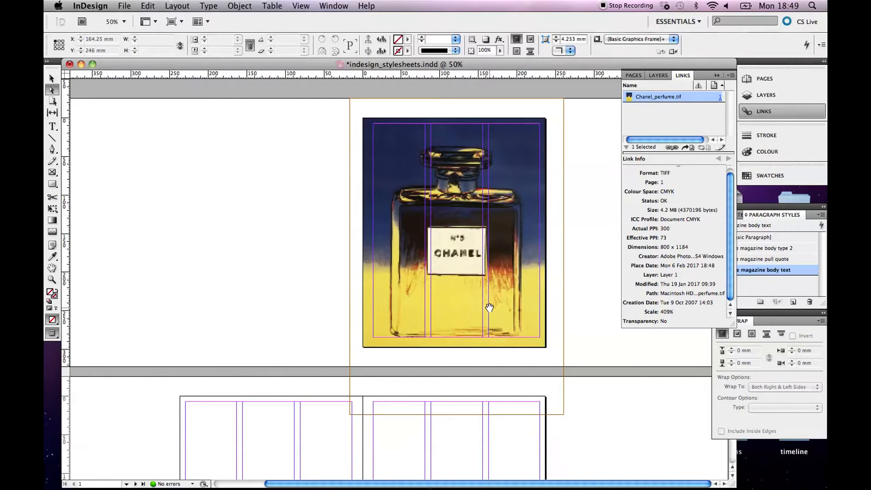
mouse_move(504, 177)
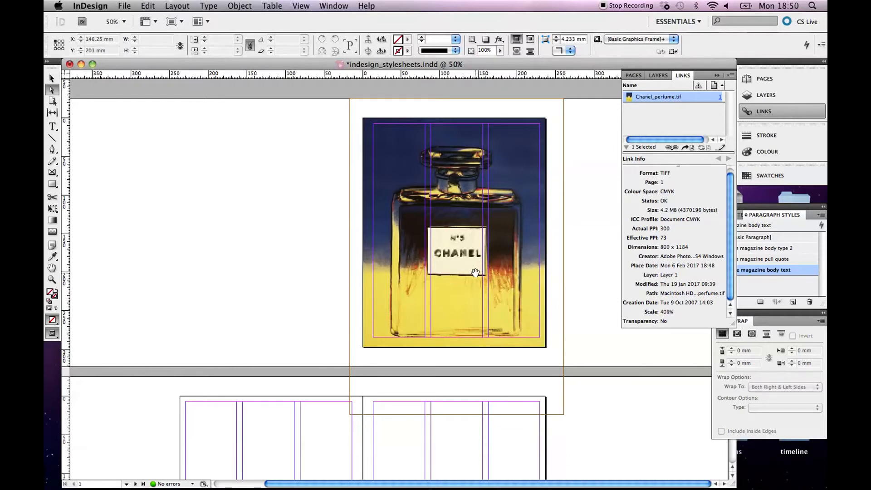
left_click(287, 254)
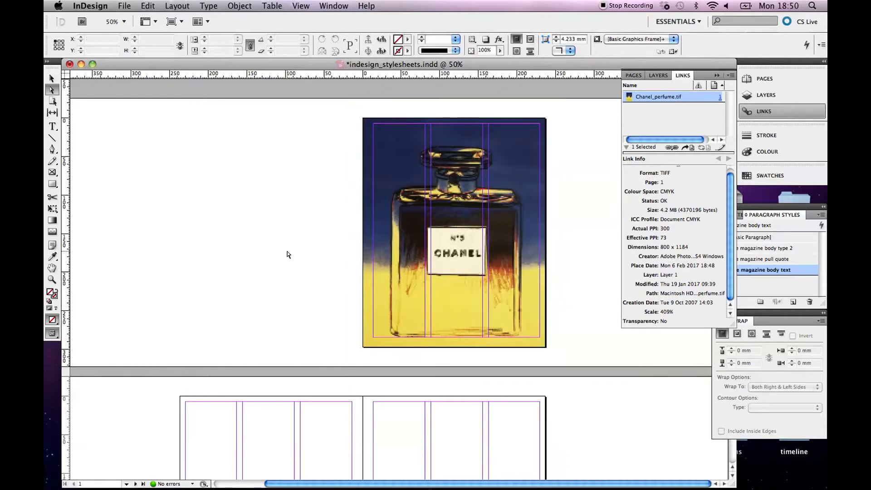
scroll("down", 3)
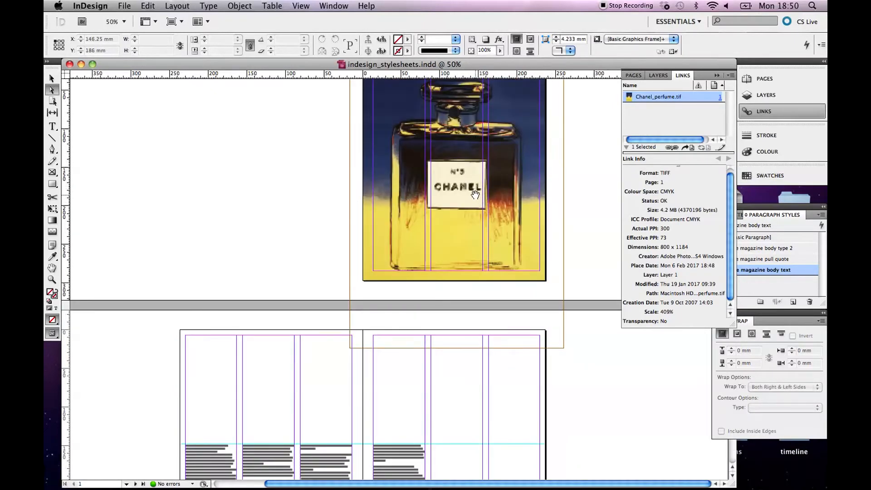
mouse_move(369, 470)
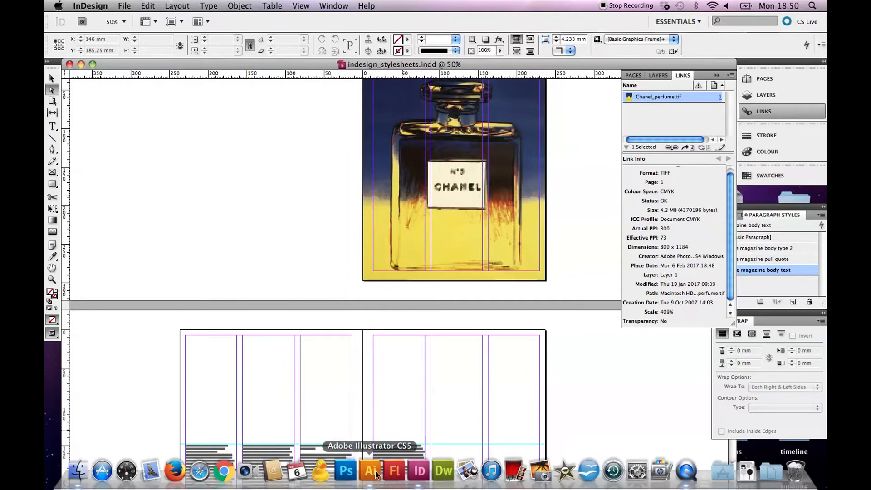
Switch to Illustrator showing the sheridan_logo.eps file.
left_click(370, 472)
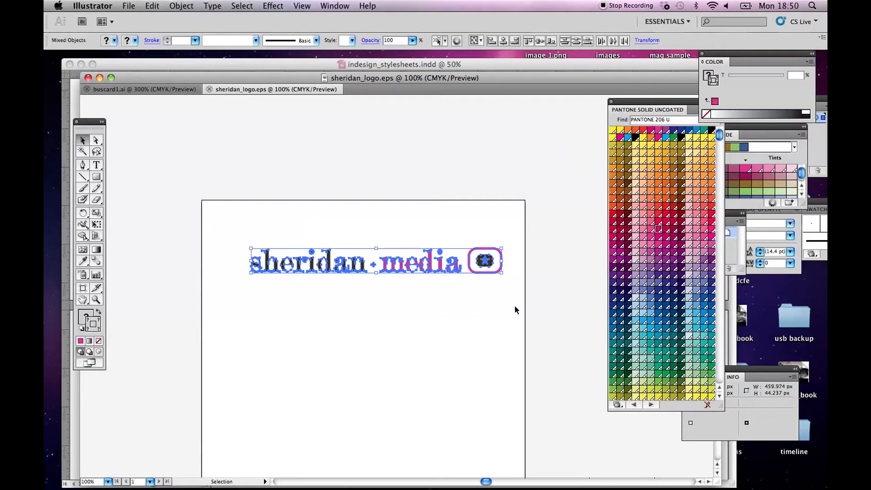
mouse_move(413, 307)
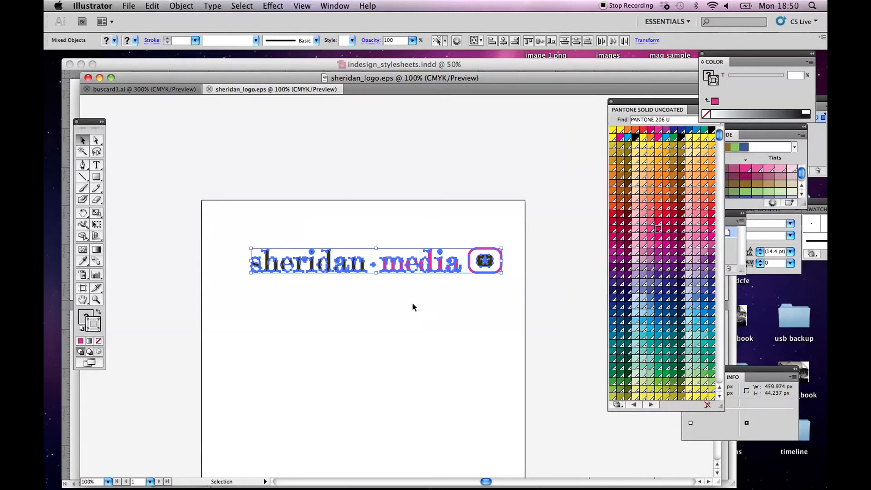
mouse_move(314, 354)
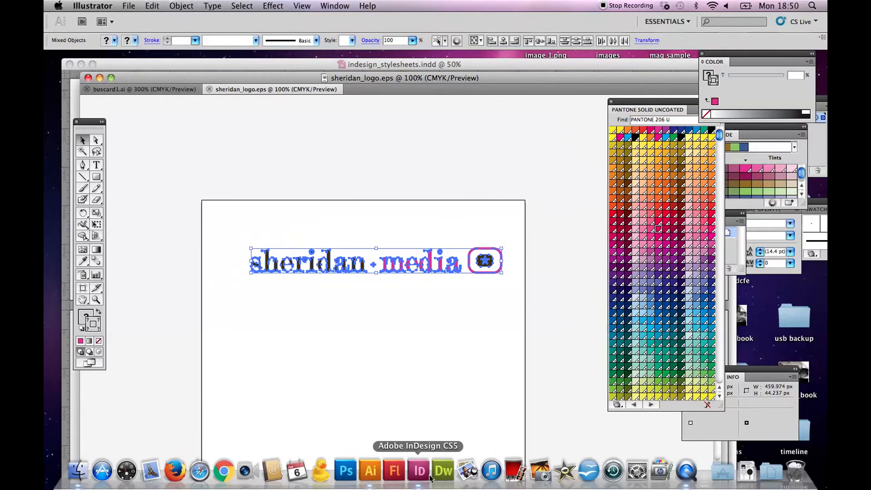
Return to InDesign, zoom in on the pasted sheridan media logo and select it.
left_click(418, 472)
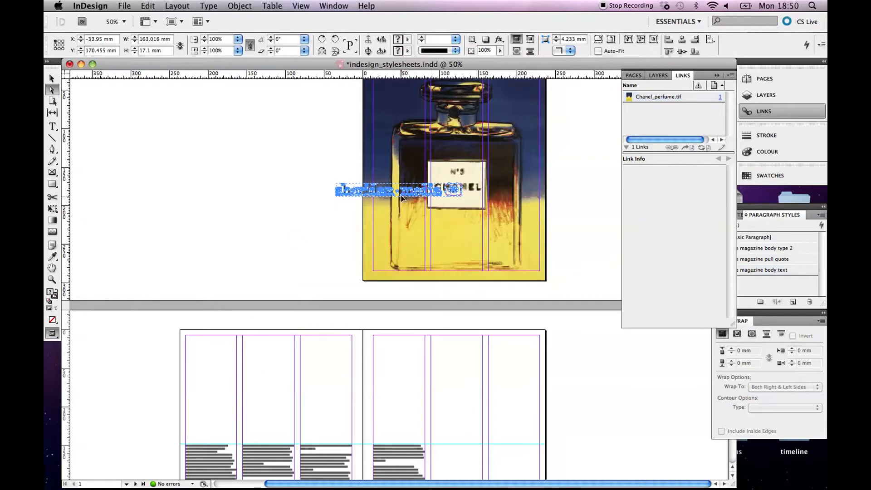
left_click(658, 96)
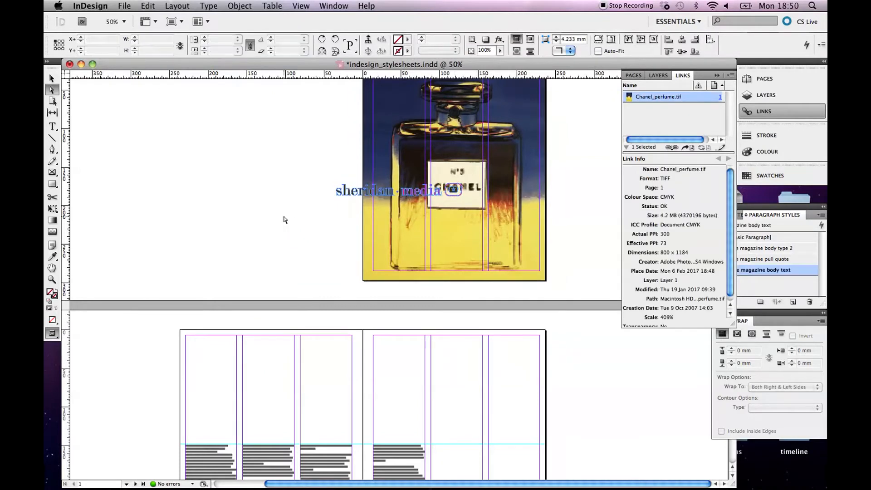
left_click(51, 78)
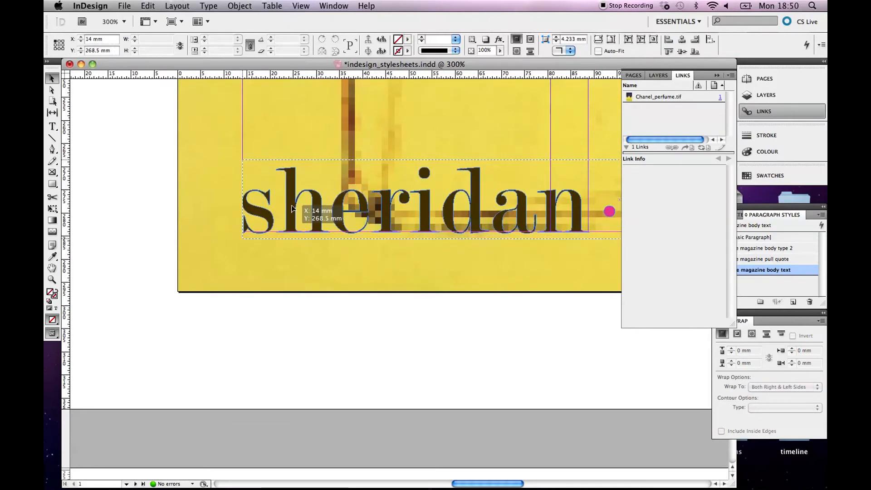
left_click(369, 225)
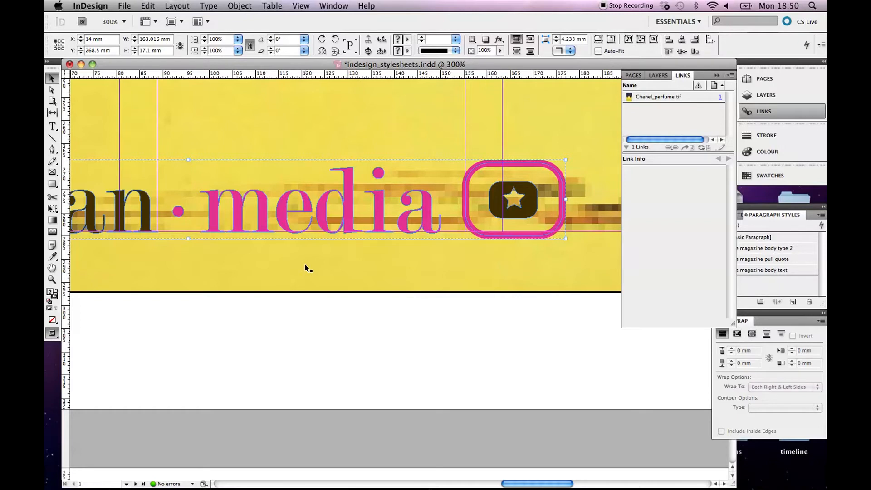
mouse_move(666, 113)
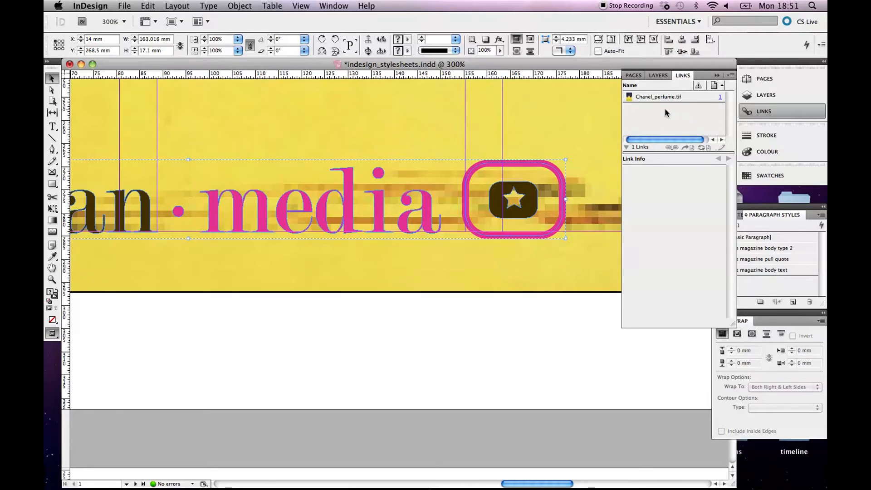
mouse_move(673, 122)
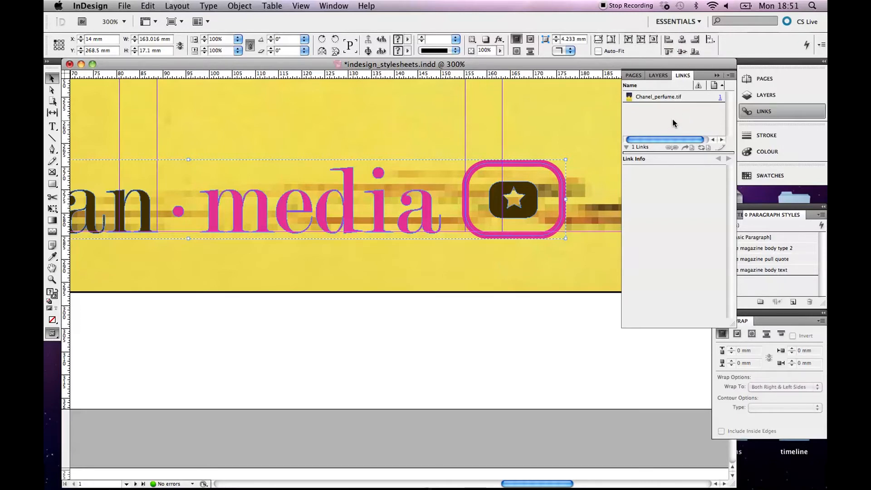
mouse_move(538, 169)
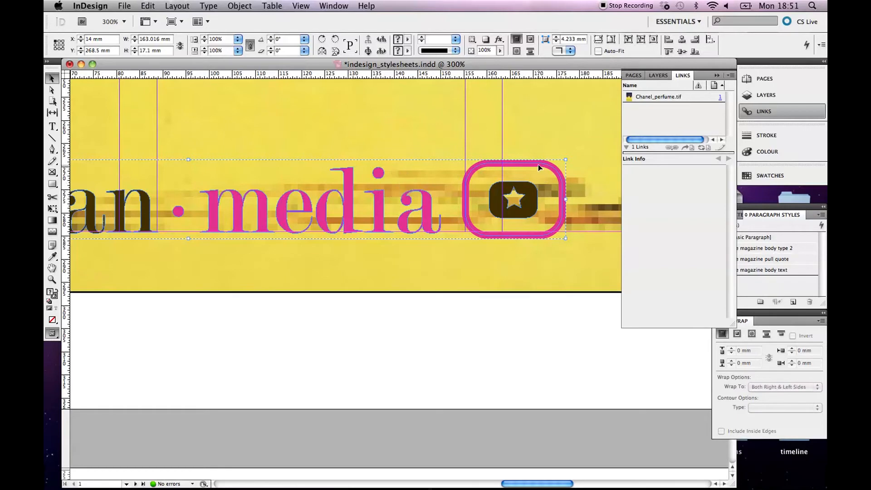
mouse_move(547, 176)
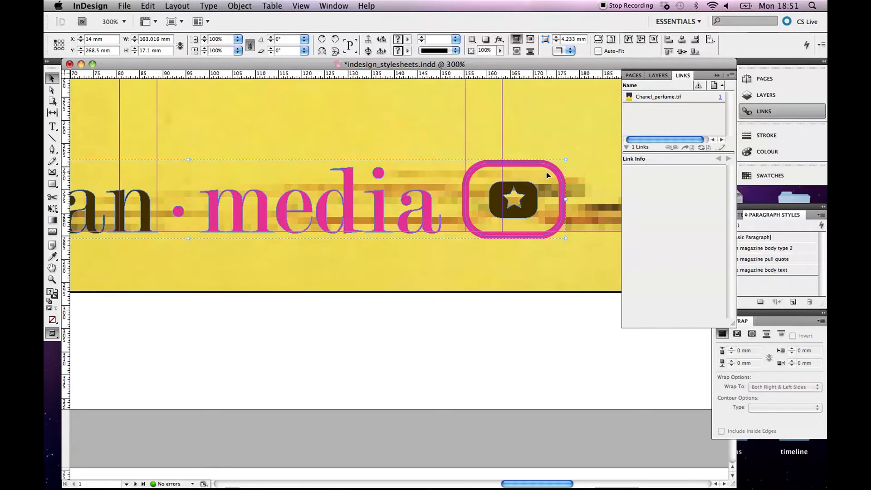
mouse_move(666, 116)
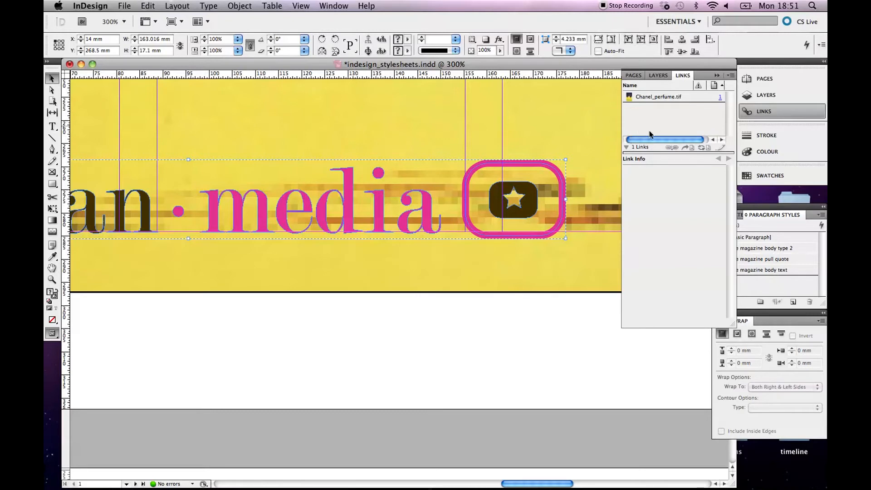
mouse_move(527, 326)
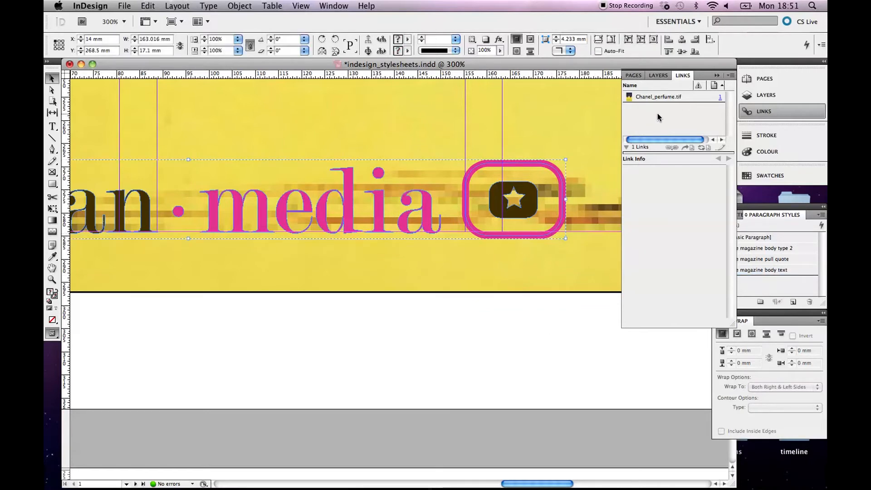
mouse_move(412, 351)
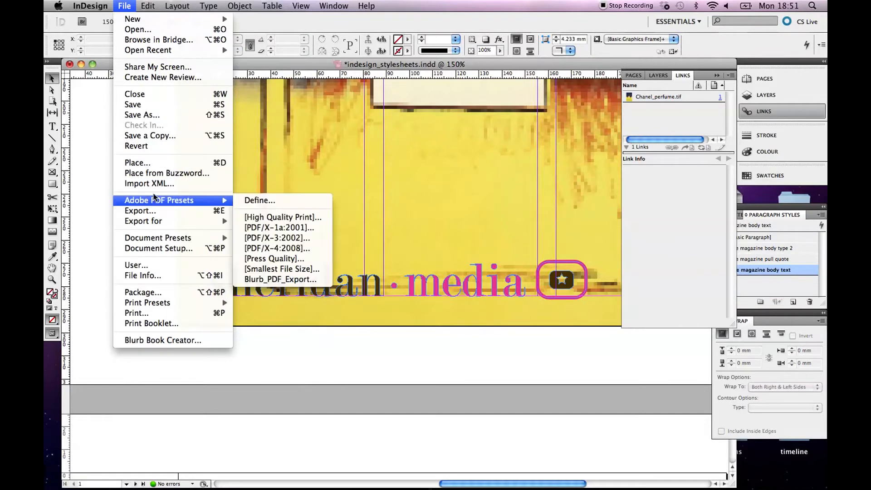
Place sheridan_logo.eps on the cover just above the pasted logo.
left_click(137, 162)
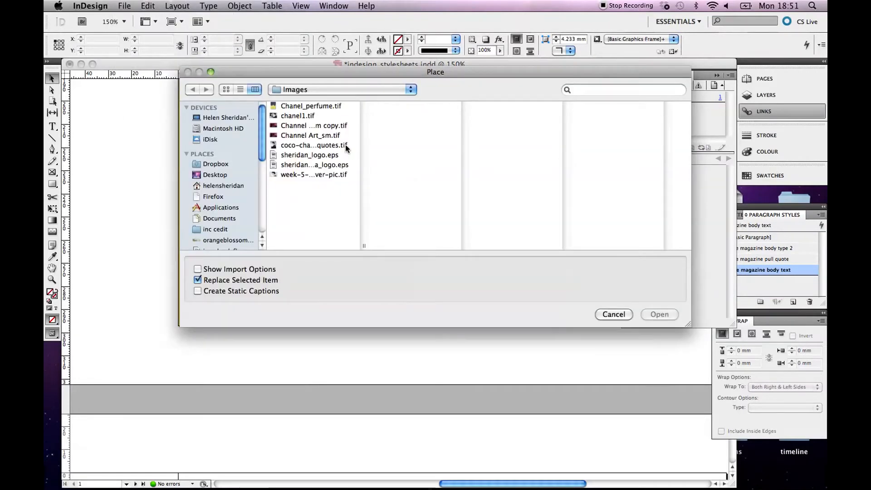
left_click(309, 155)
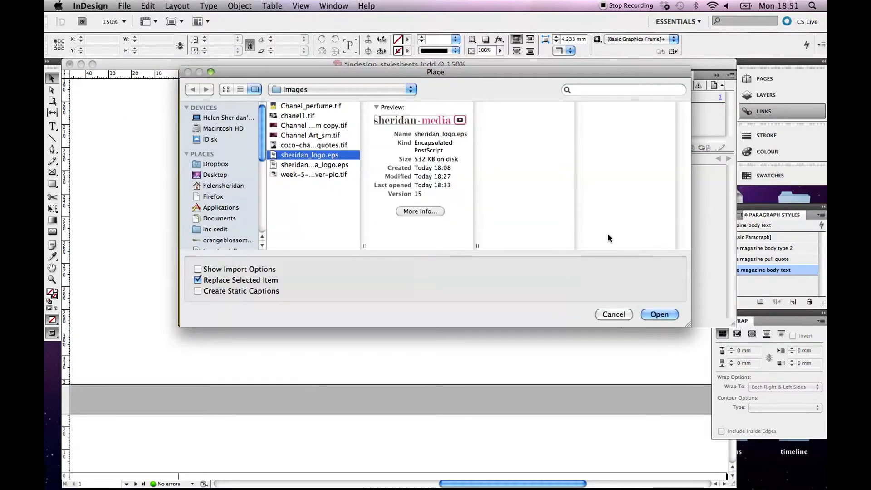
left_click(659, 313)
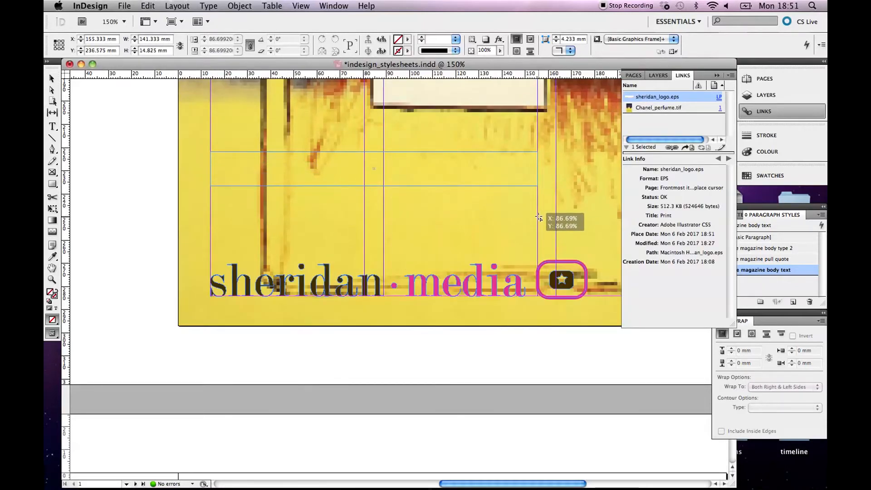
left_click(452, 201)
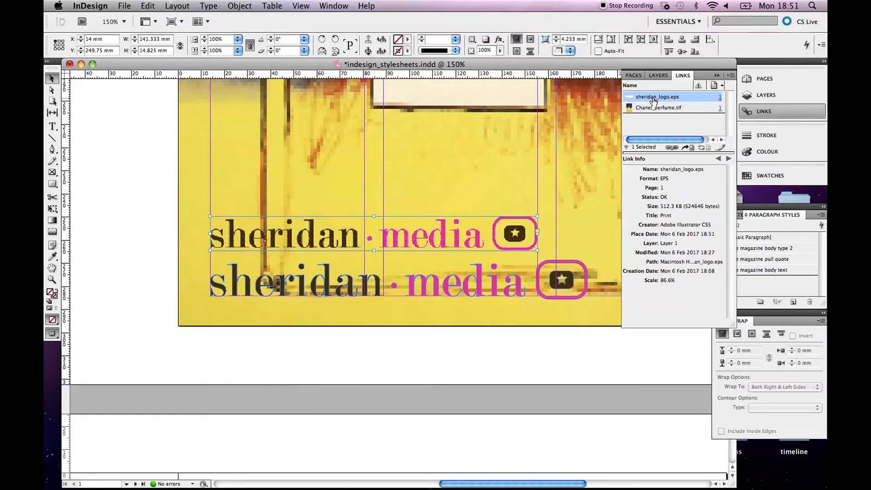
mouse_move(656, 97)
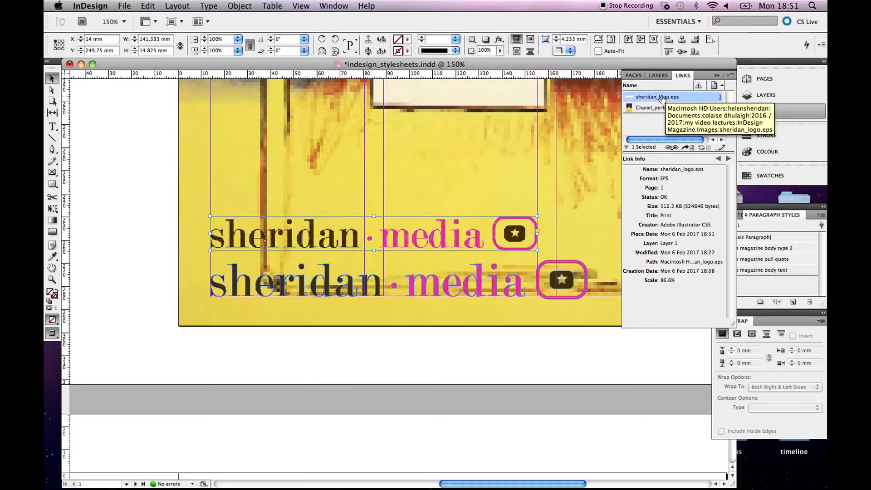
mouse_move(666, 186)
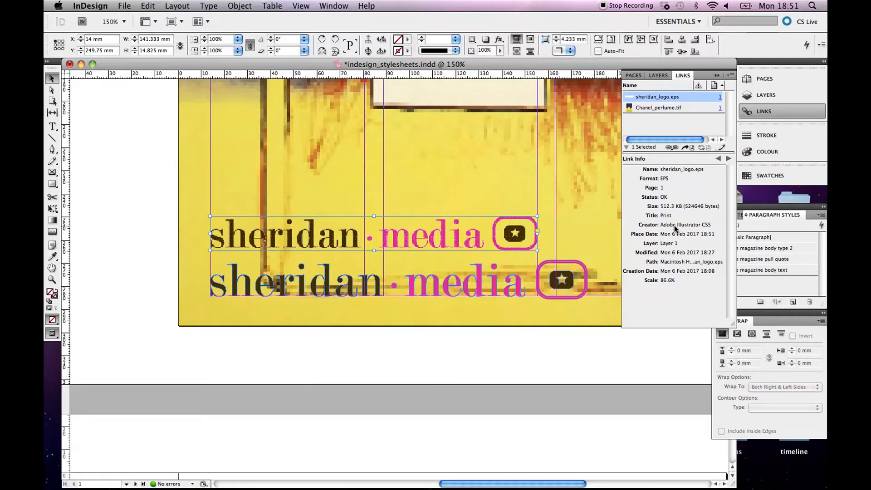
mouse_move(663, 290)
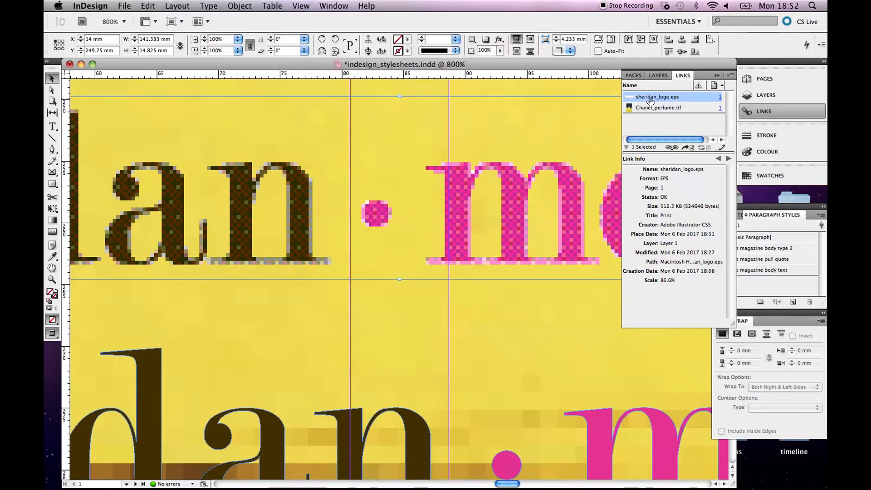
mouse_move(656, 97)
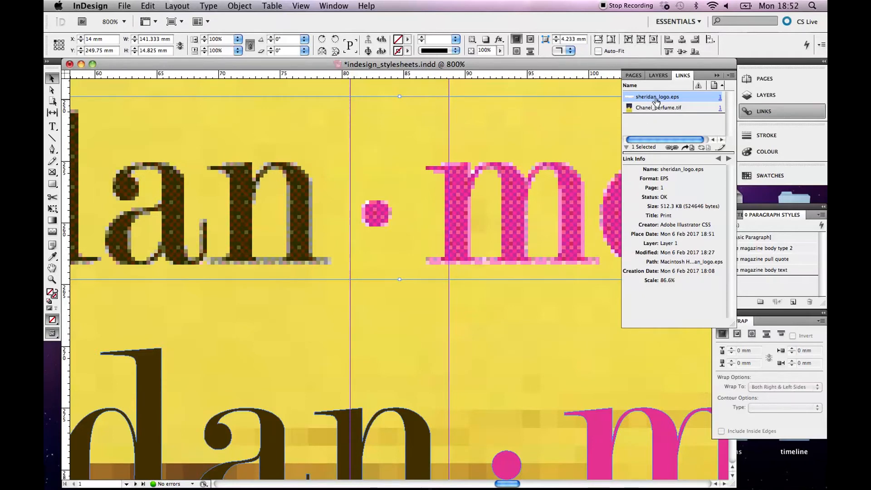
mouse_move(656, 97)
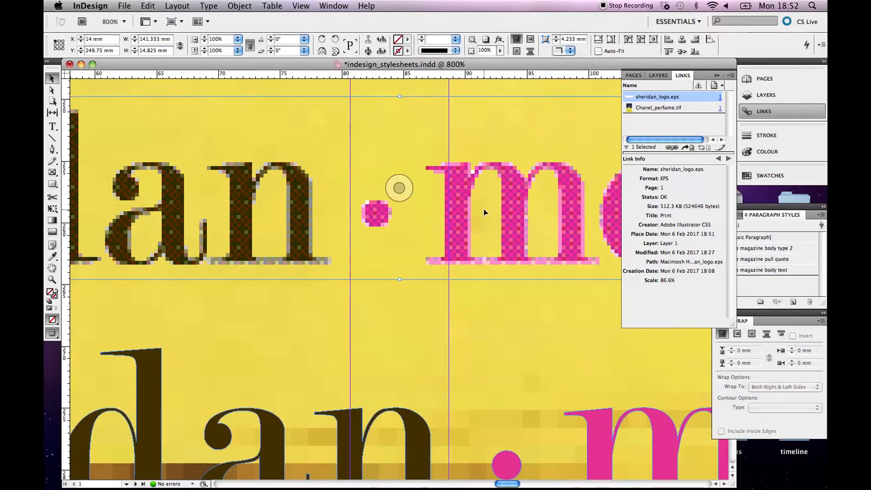
mouse_move(449, 229)
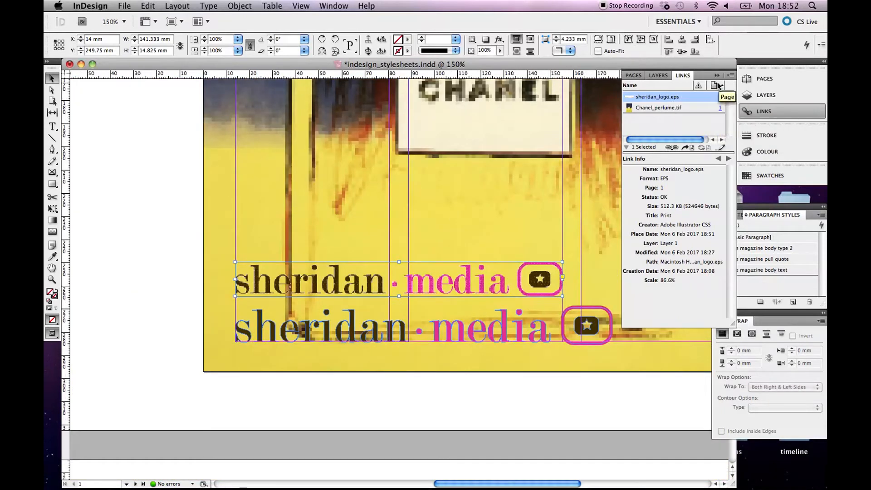
Choose Embed Link for sheridan_logo.eps from the Links panel menu.
left_click(730, 74)
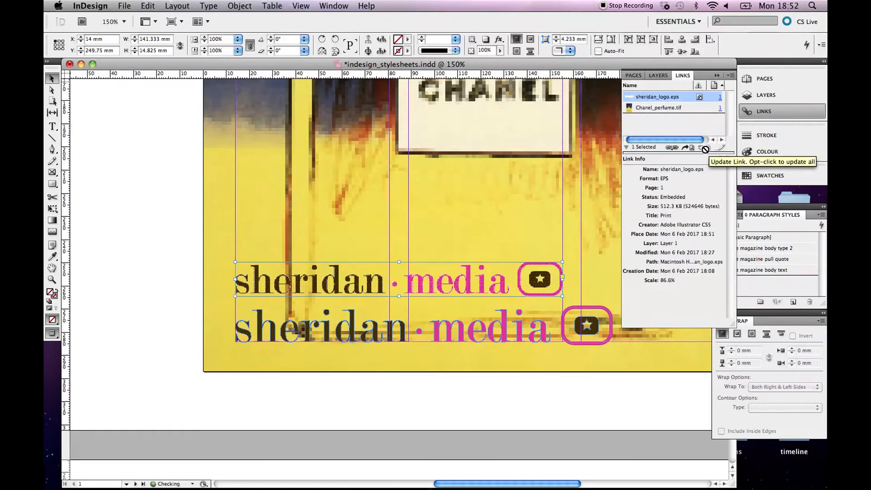
mouse_move(700, 97)
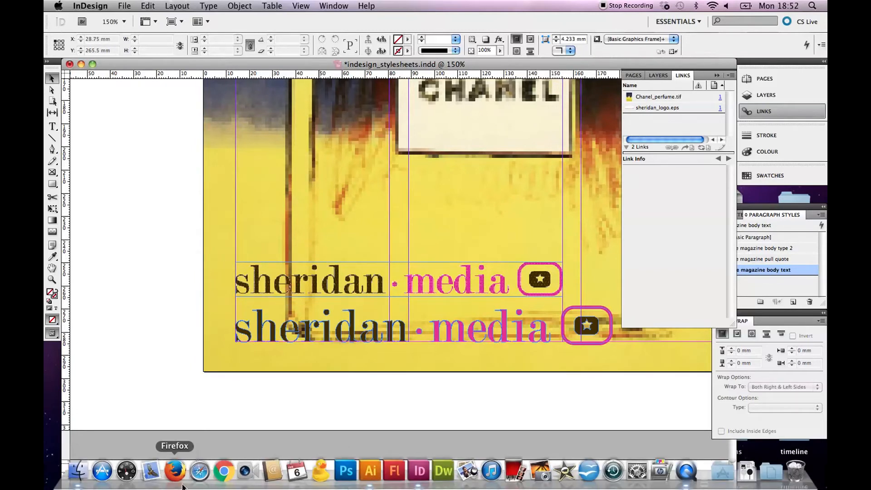
In Finder, navigate Documents > colaise dhulaigh > 2016 / 2017 > my video lectures to InDesign Magazine's Images folder.
left_click(76, 476)
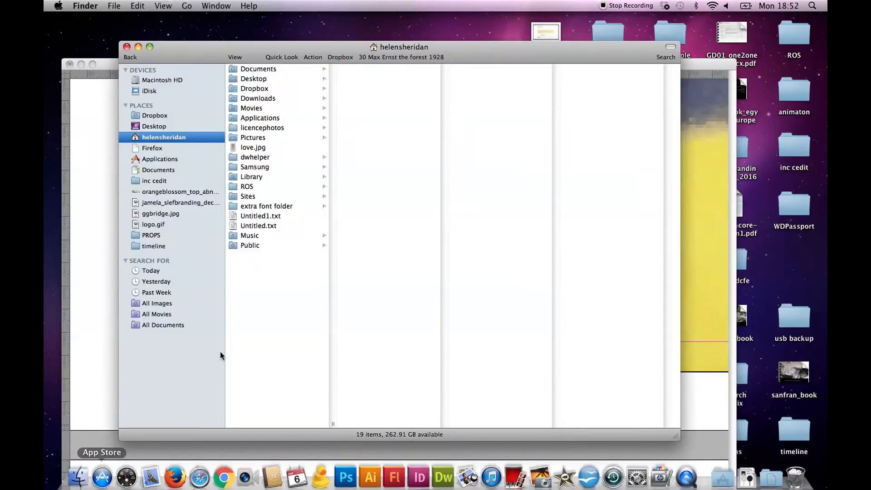
left_click(257, 69)
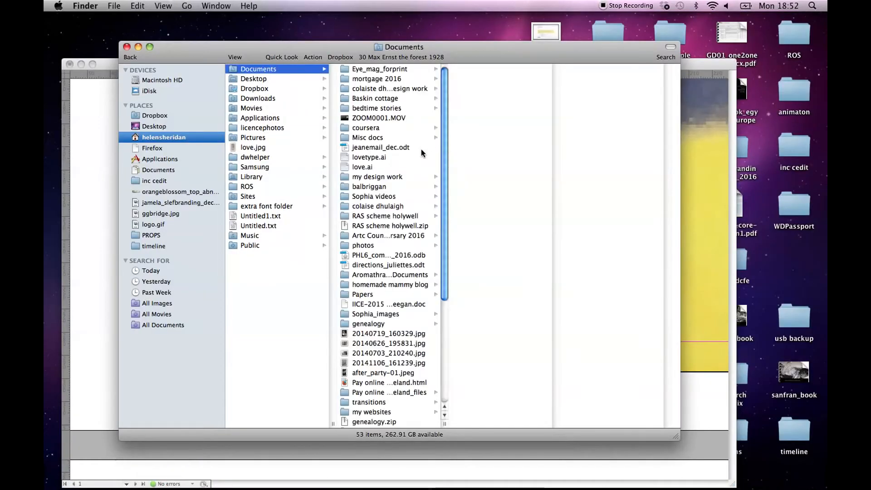
mouse_move(396, 187)
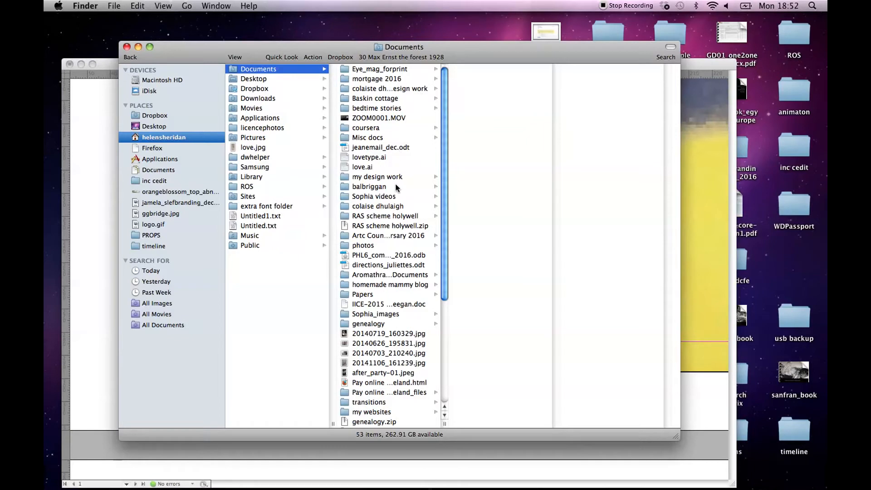
left_click(378, 206)
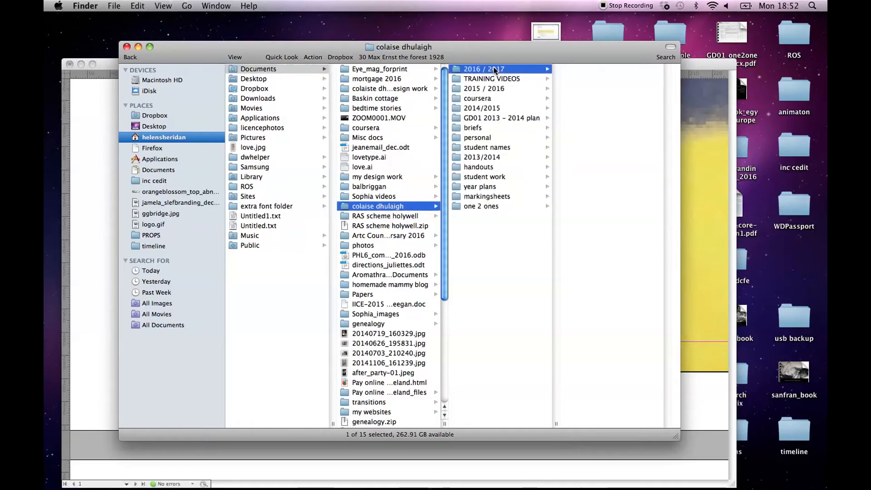
left_click(483, 68)
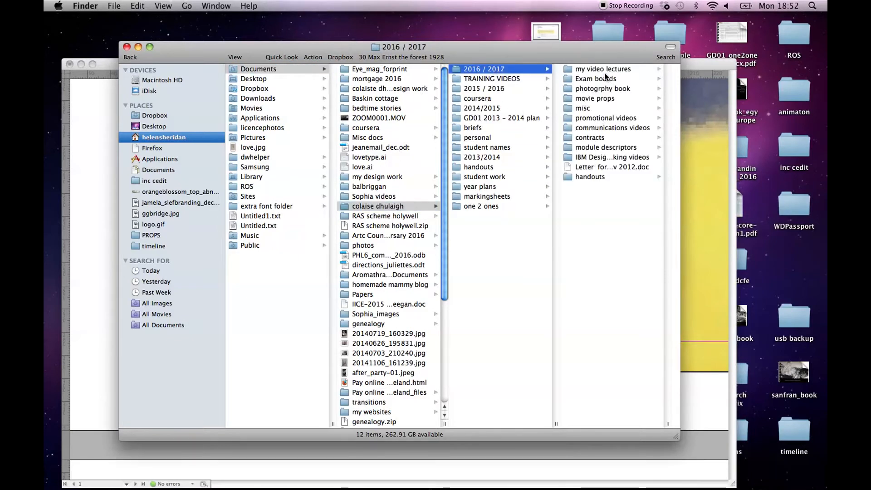
left_click(603, 69)
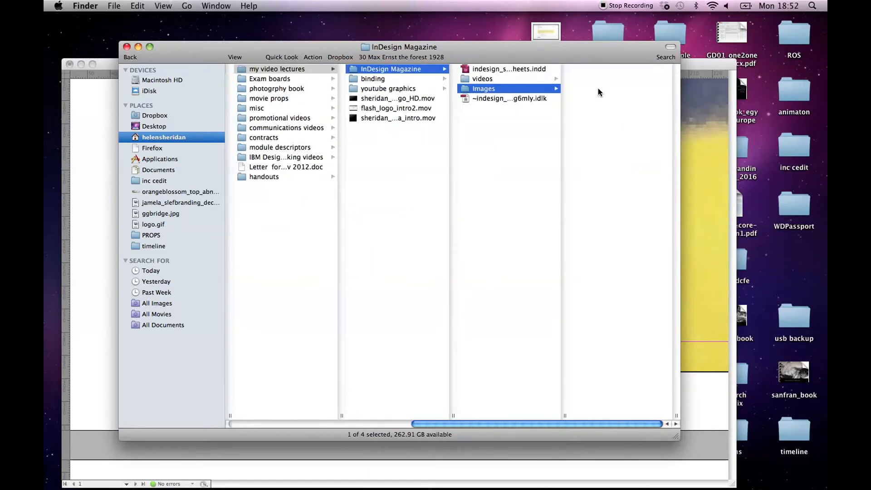
left_click(483, 88)
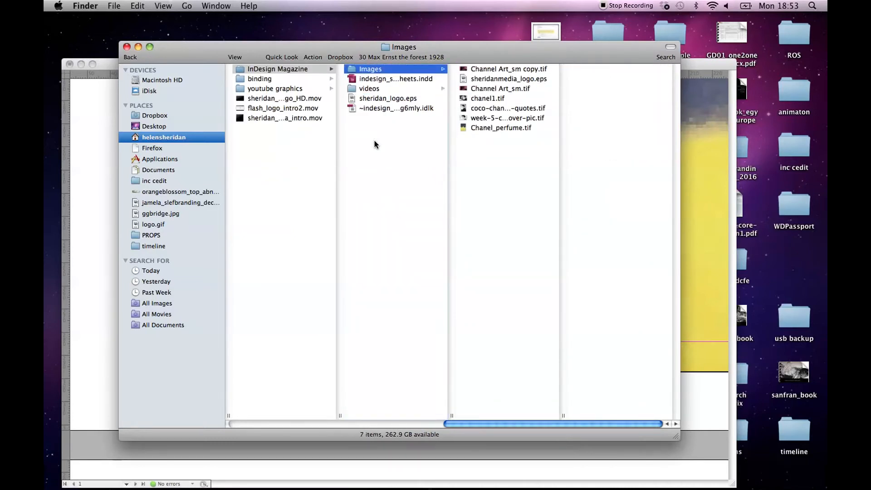
mouse_move(386, 298)
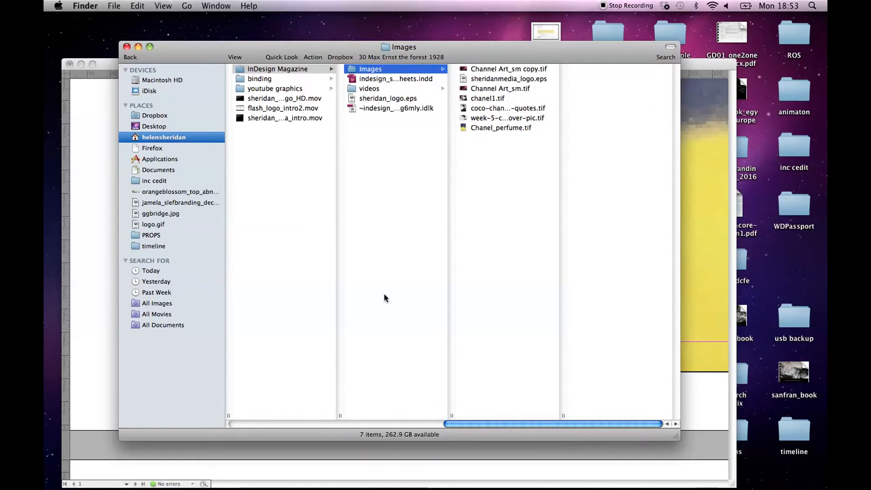
mouse_move(685, 185)
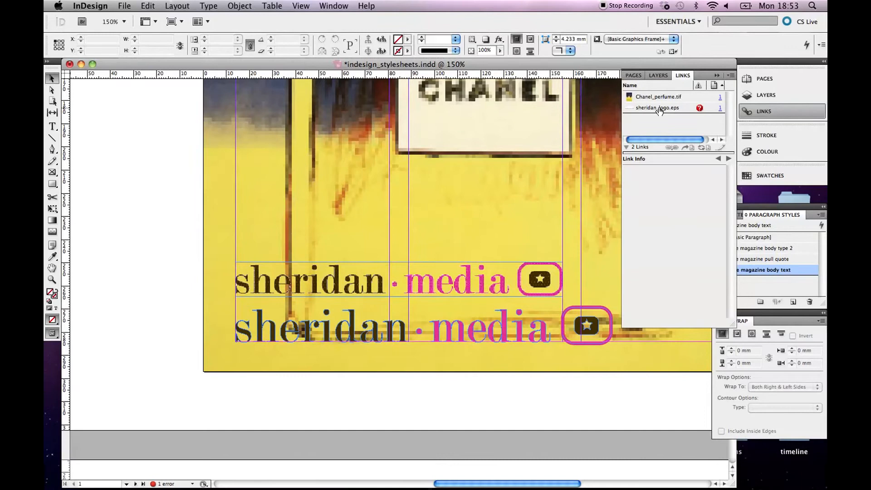
mouse_move(658, 108)
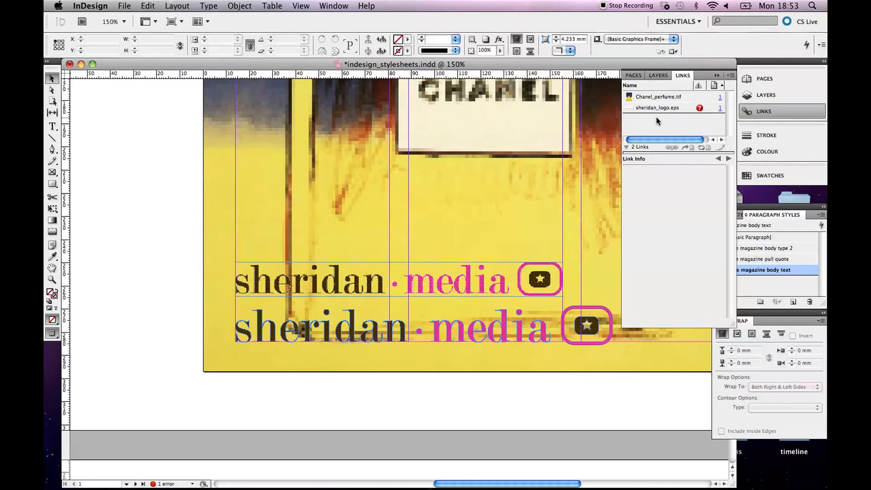
Relink the missing sheridan_logo.eps to the copy in the InDesign Magazine folder.
left_click(389, 331)
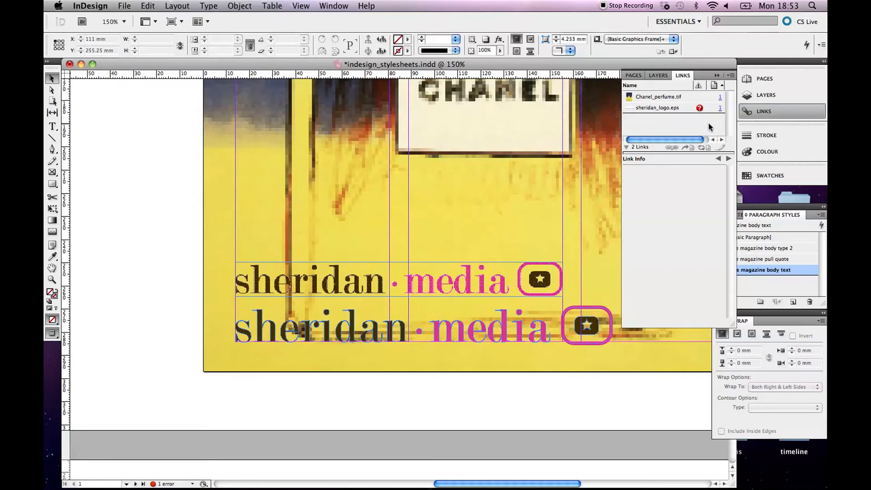
left_click(723, 75)
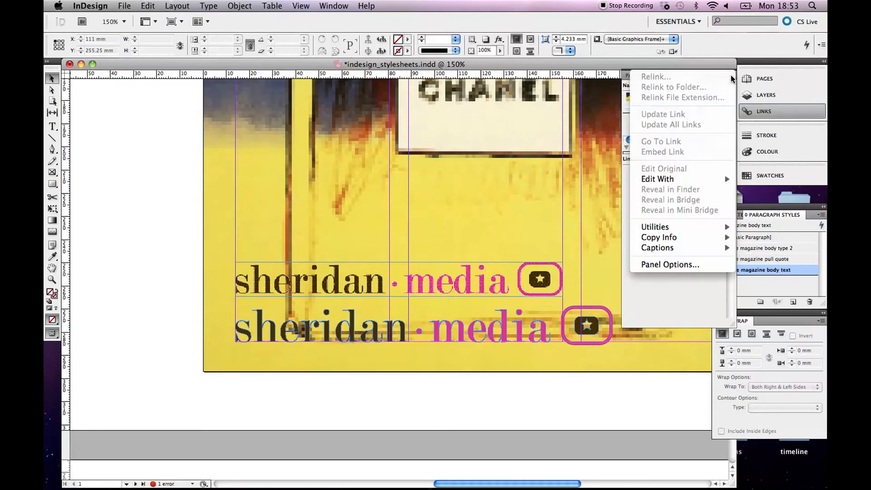
left_click(466, 225)
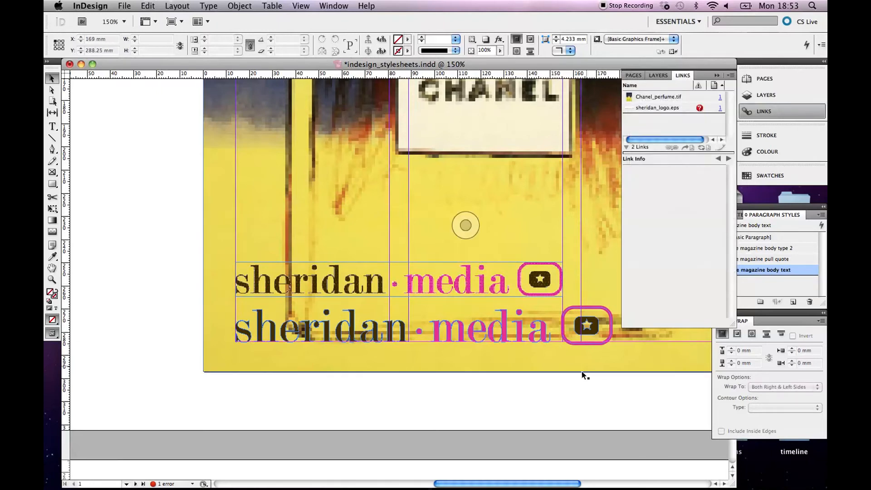
left_click(657, 107)
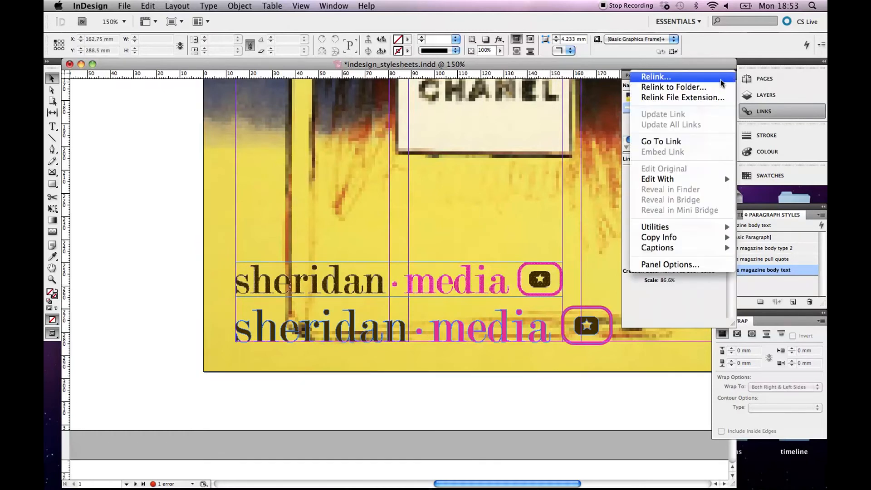
left_click(655, 77)
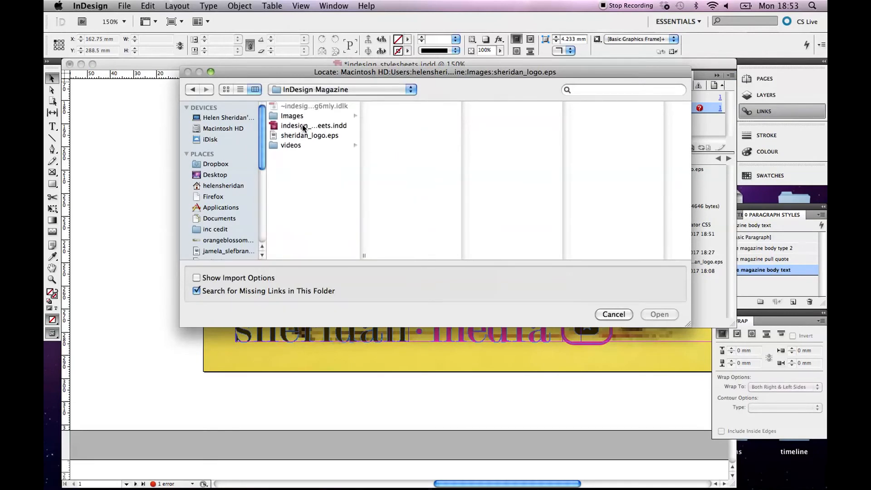
left_click(309, 136)
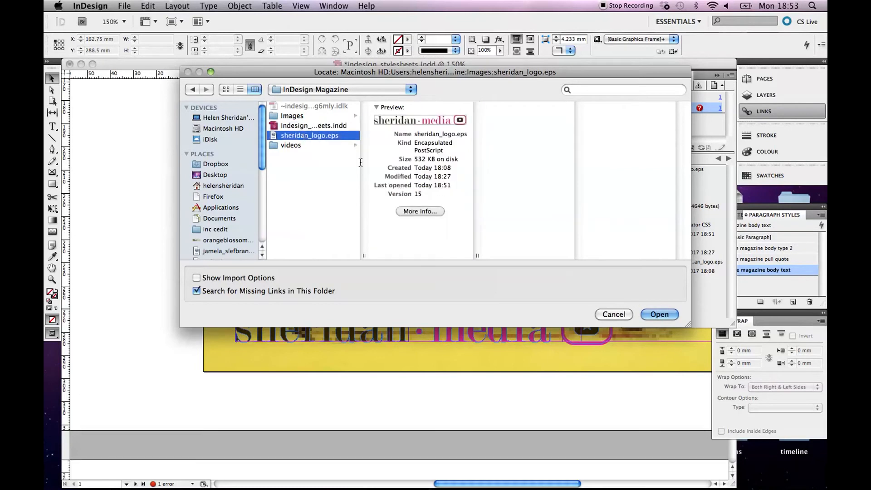
left_click(659, 314)
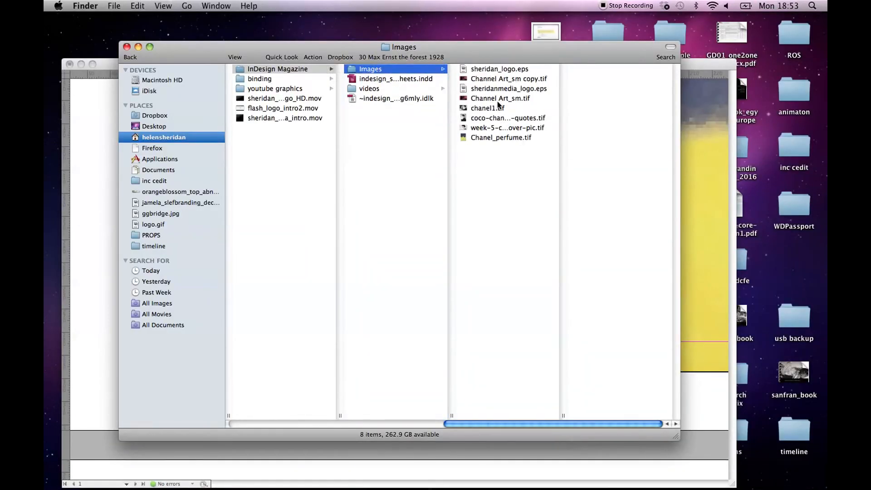
Return from Finder to InDesign's link details for sheridan_logo.eps.
left_click(499, 69)
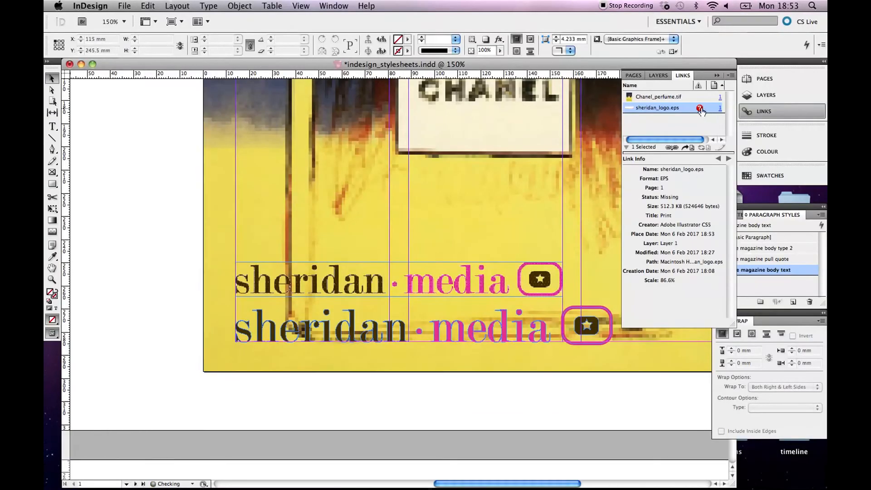
mouse_move(699, 107)
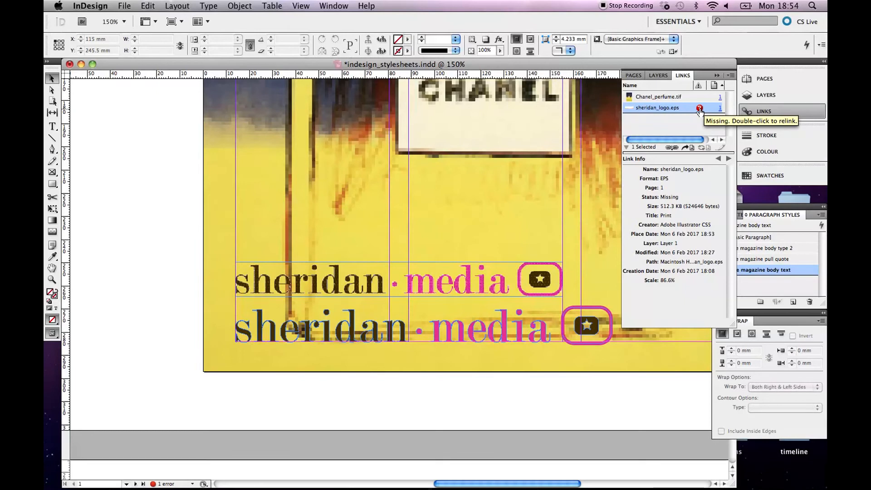
mouse_move(730, 76)
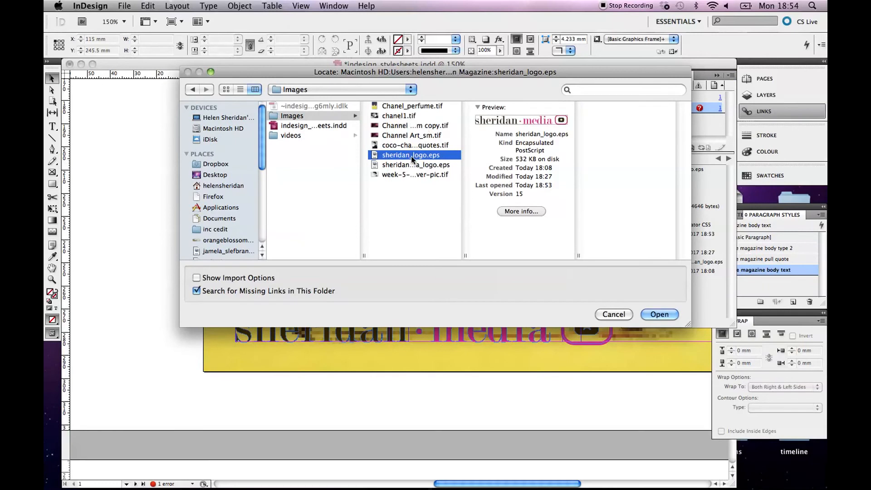
Relink sheridan_logo.eps to the copy in the Images folder.
left_click(659, 314)
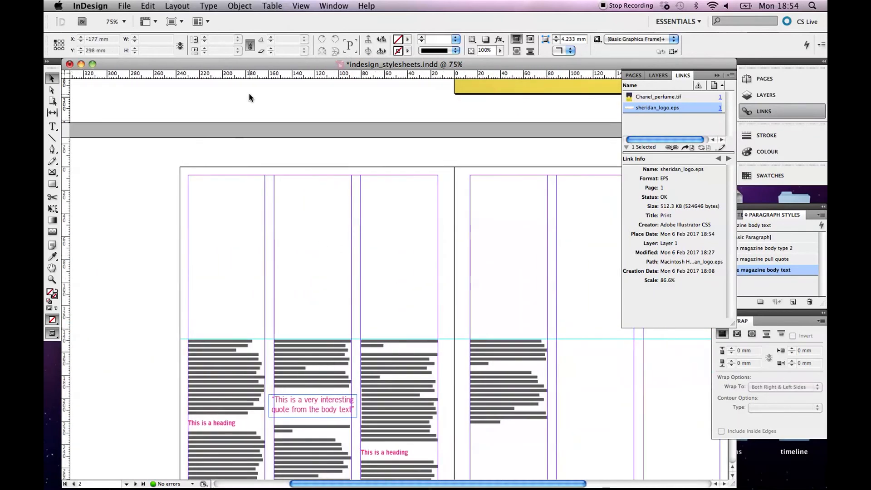
Place week-5-coco-cover-pic.tif into the top frame of the spread's left page.
left_click(124, 5)
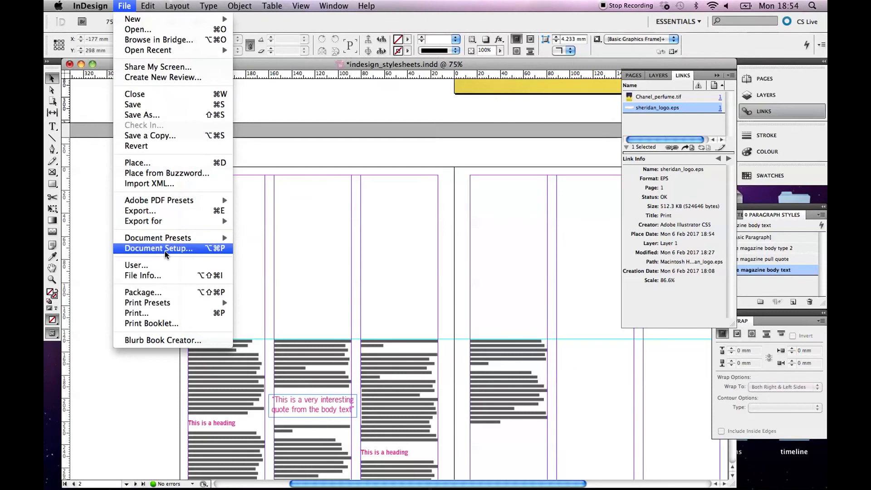
left_click(137, 162)
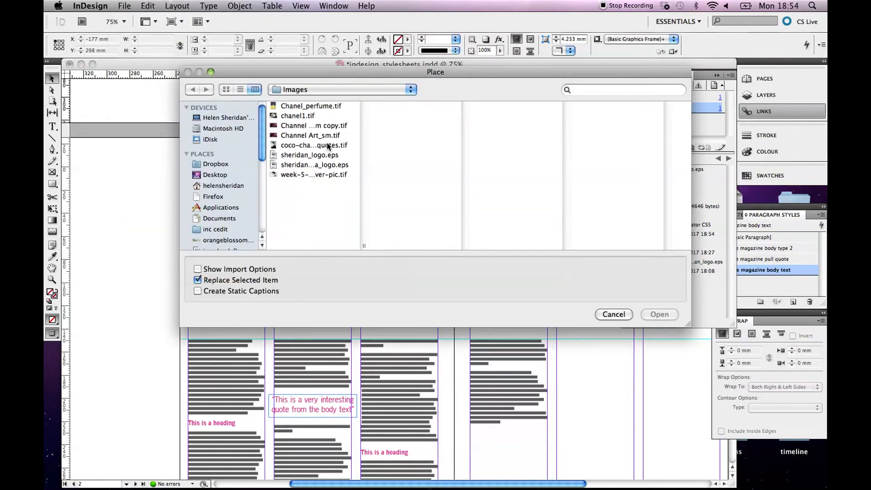
left_click(297, 116)
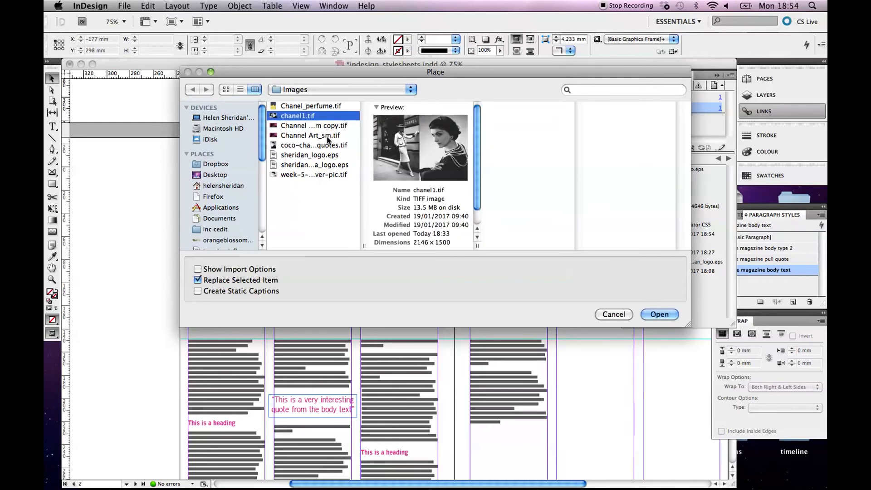
left_click(309, 156)
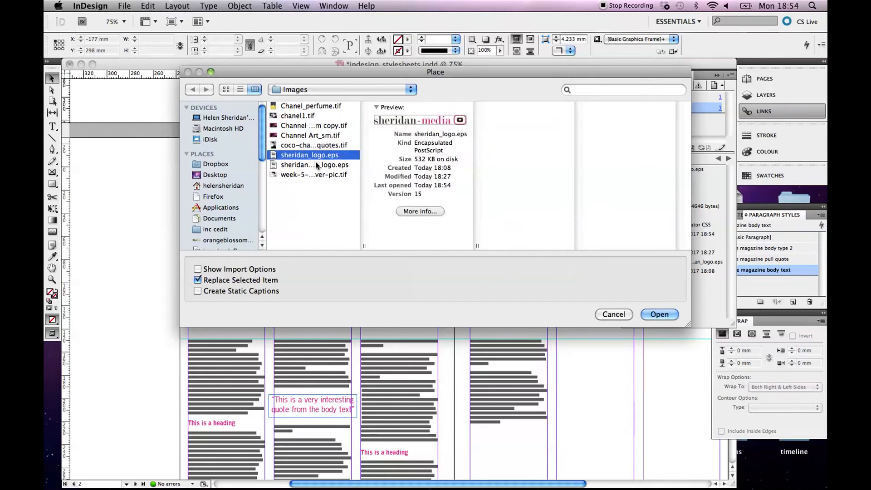
left_click(658, 313)
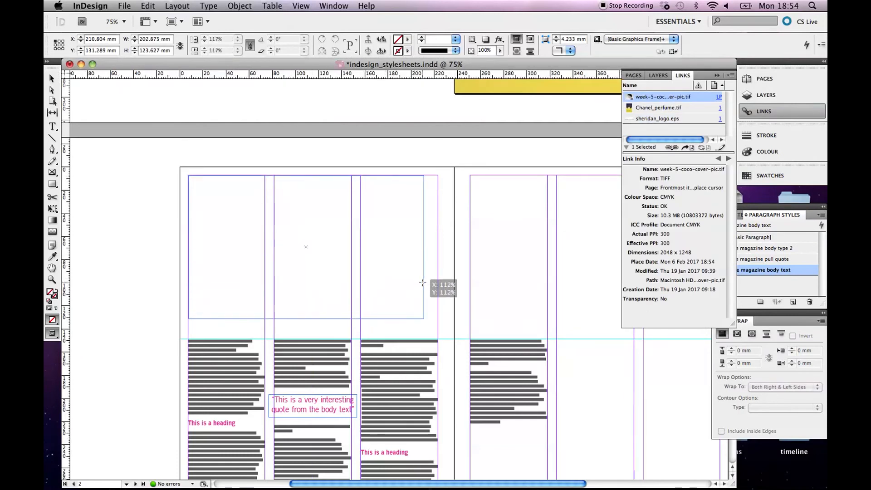
left_click(312, 251)
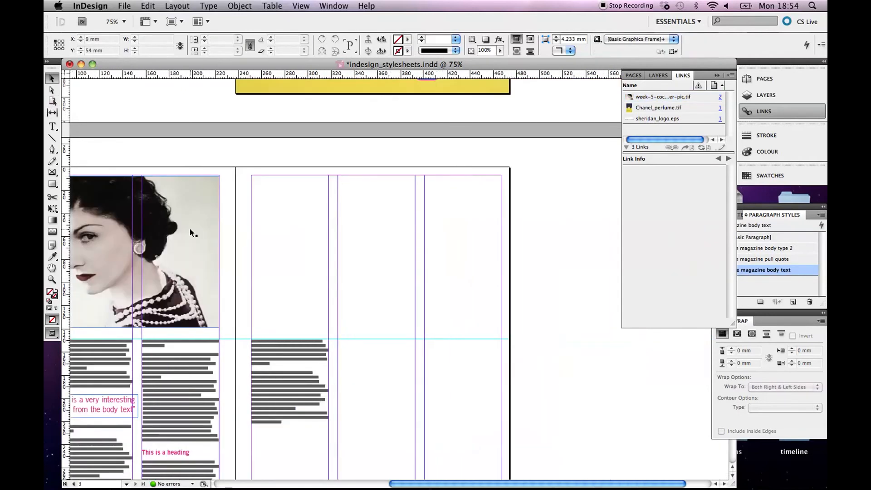
Place chanel1.tif beside the text column on the right page.
left_click(123, 5)
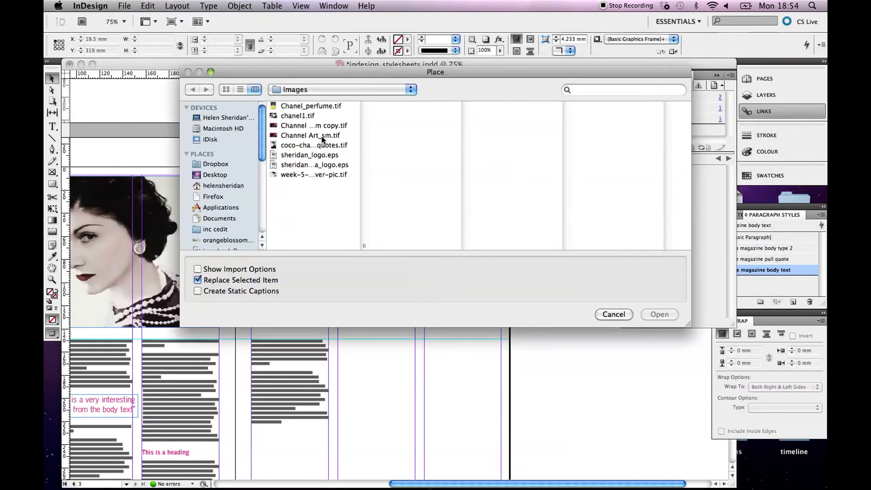
left_click(313, 145)
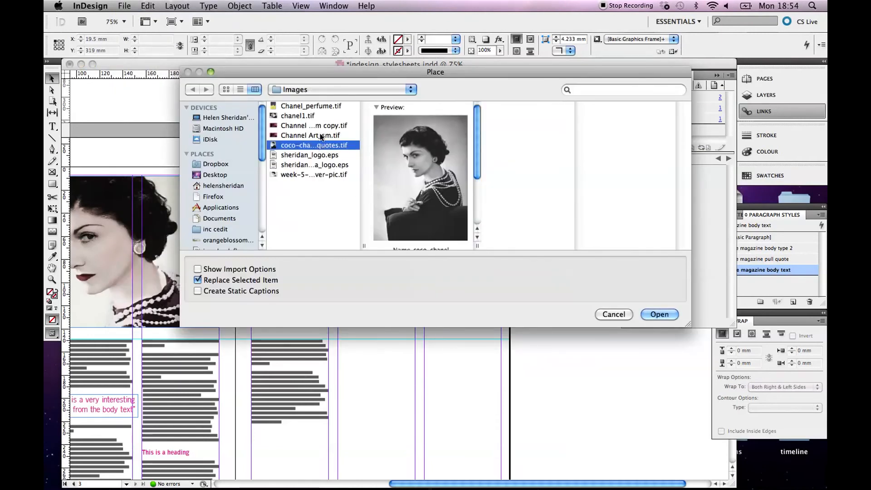
left_click(297, 115)
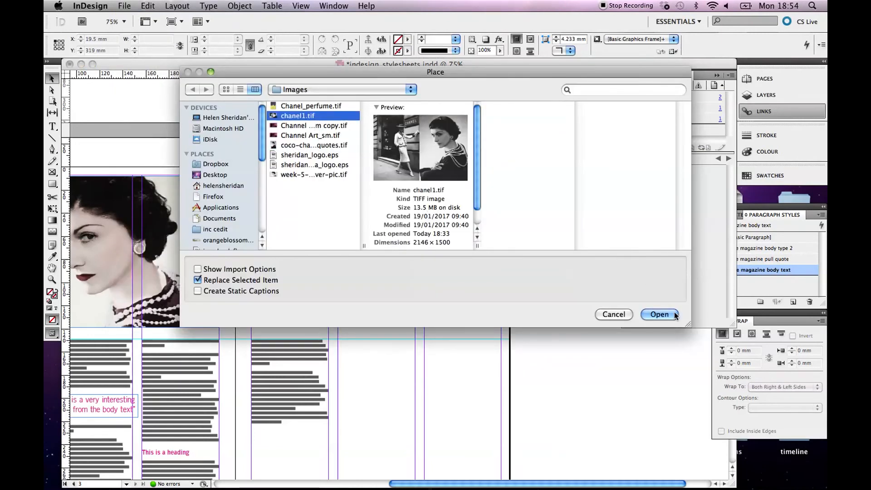
left_click(658, 313)
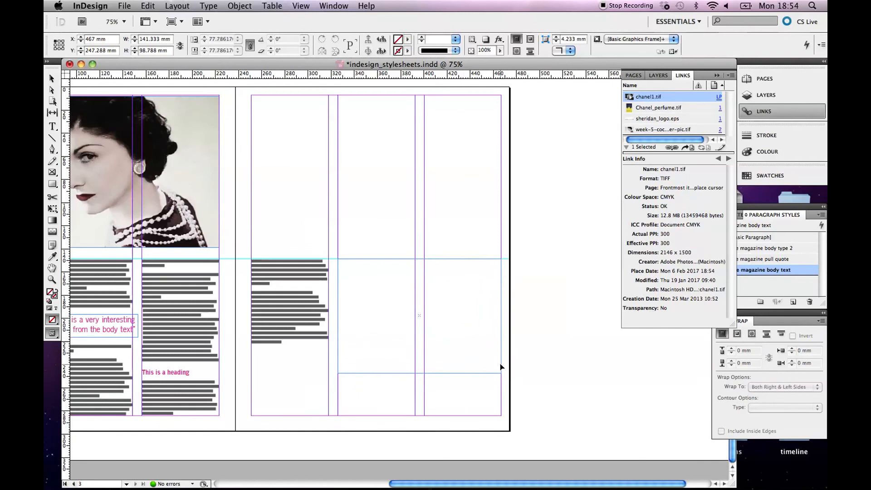
left_click(419, 315)
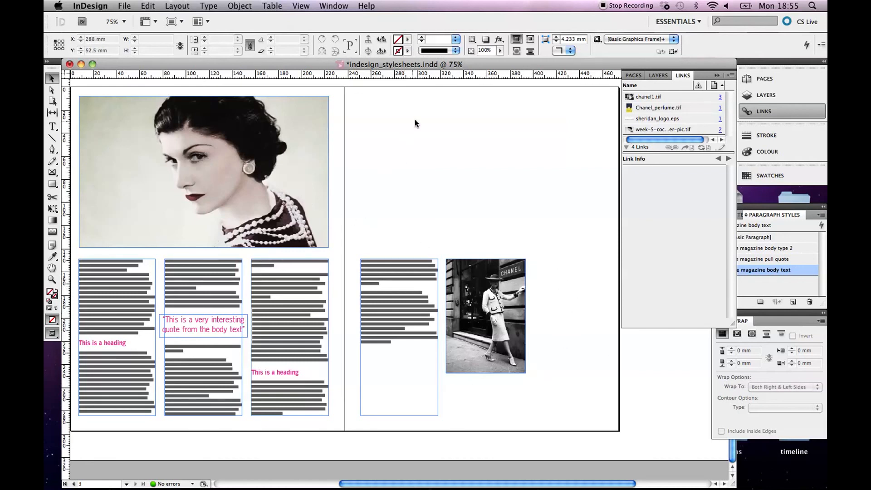
Zoom out to 25% to view both spreads and save the document.
left_click(108, 22)
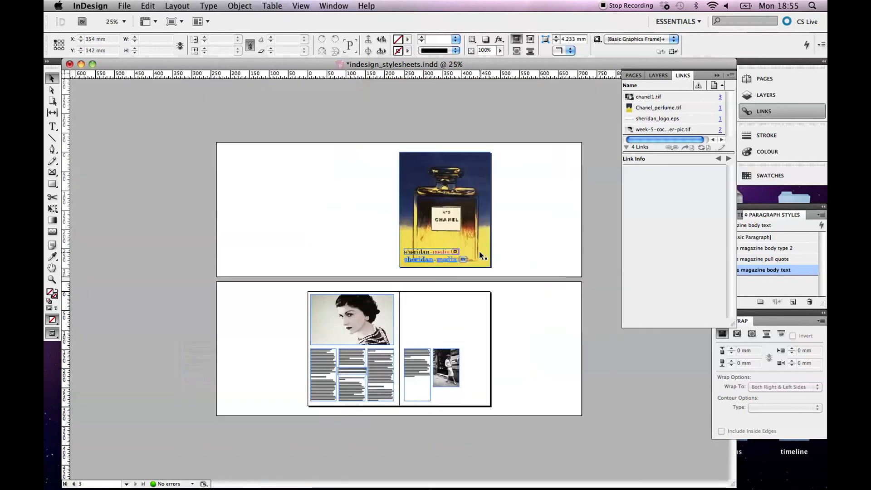
left_click(124, 6)
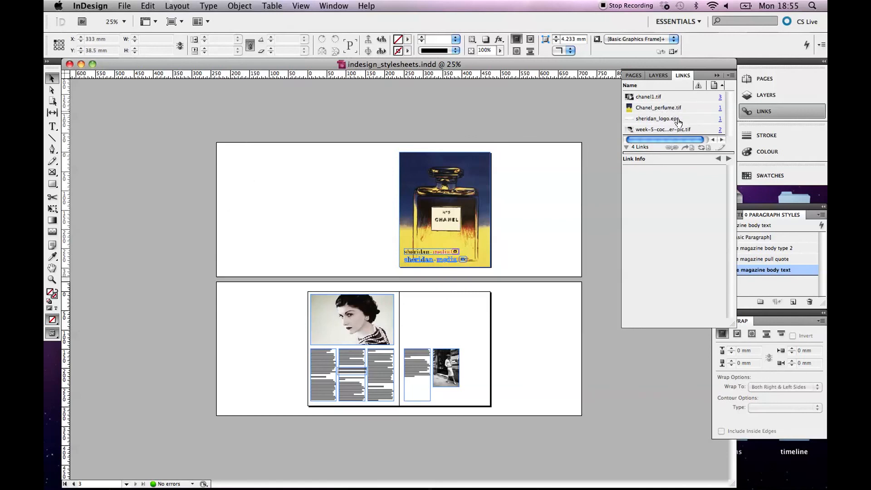
left_click(657, 118)
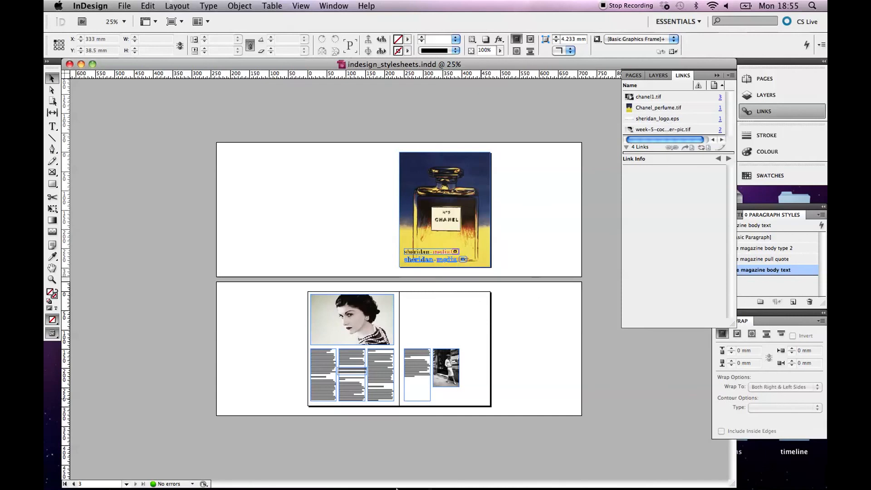